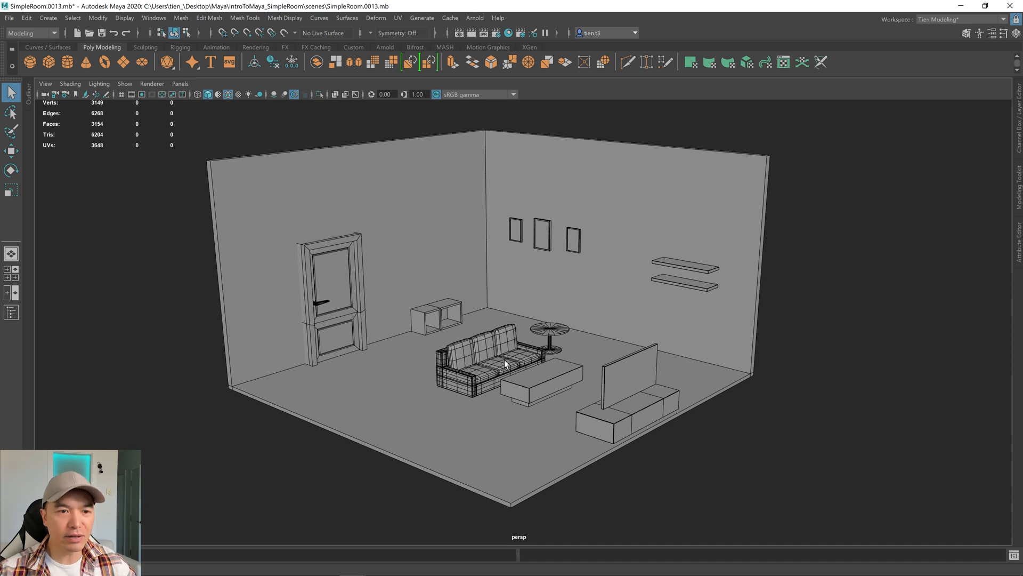
pyautogui.moveTo(529, 366)
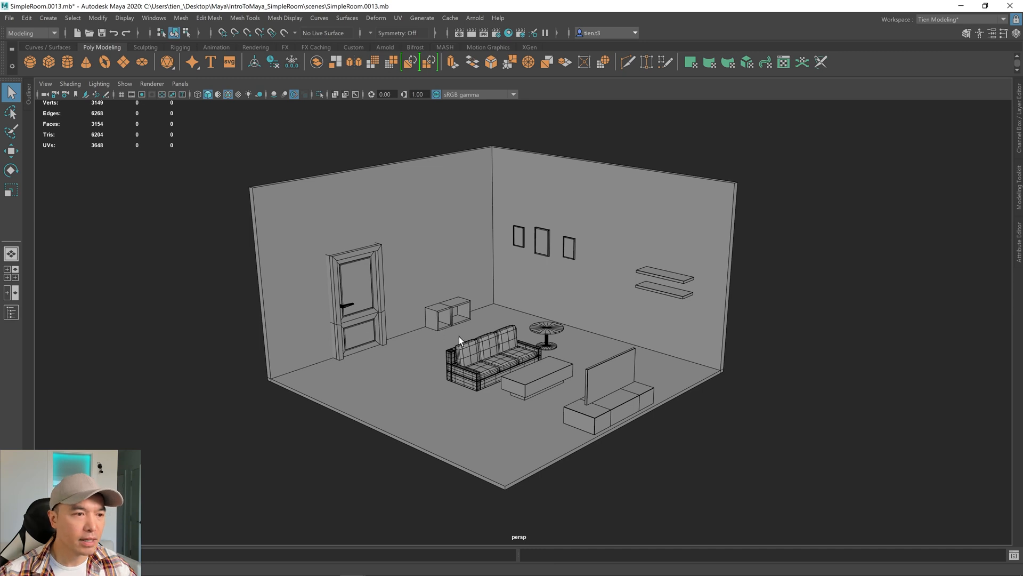
pyautogui.moveTo(497, 359)
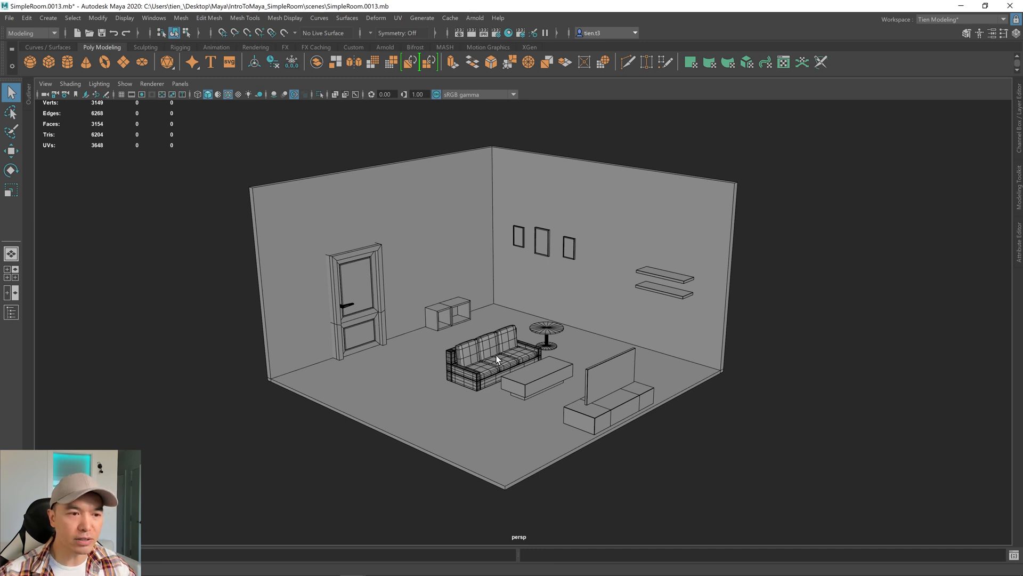
# Step: Insert edge loops near the tall box's sides, top and bottom
pyautogui.click(483, 352)
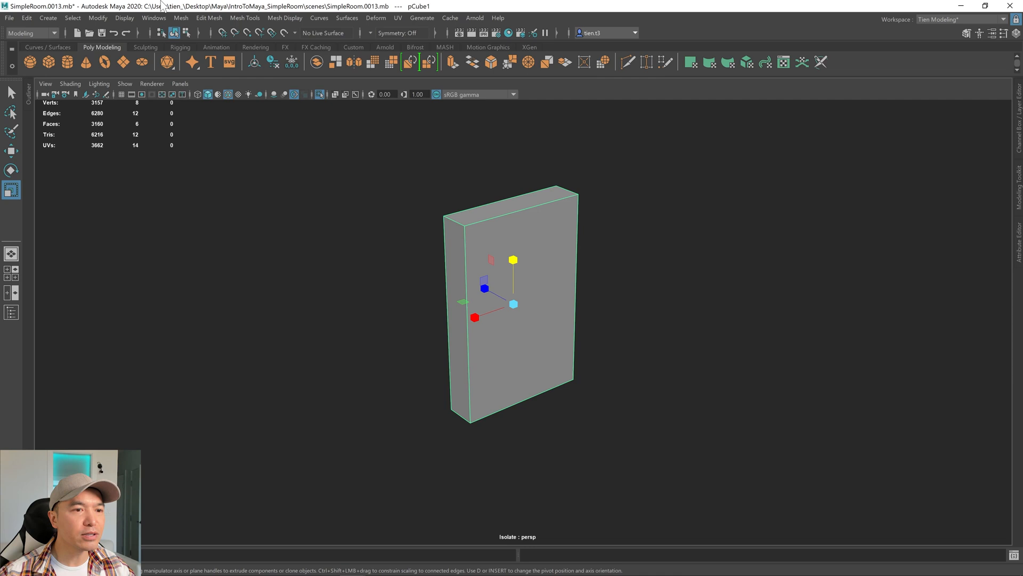
pyautogui.click(244, 17)
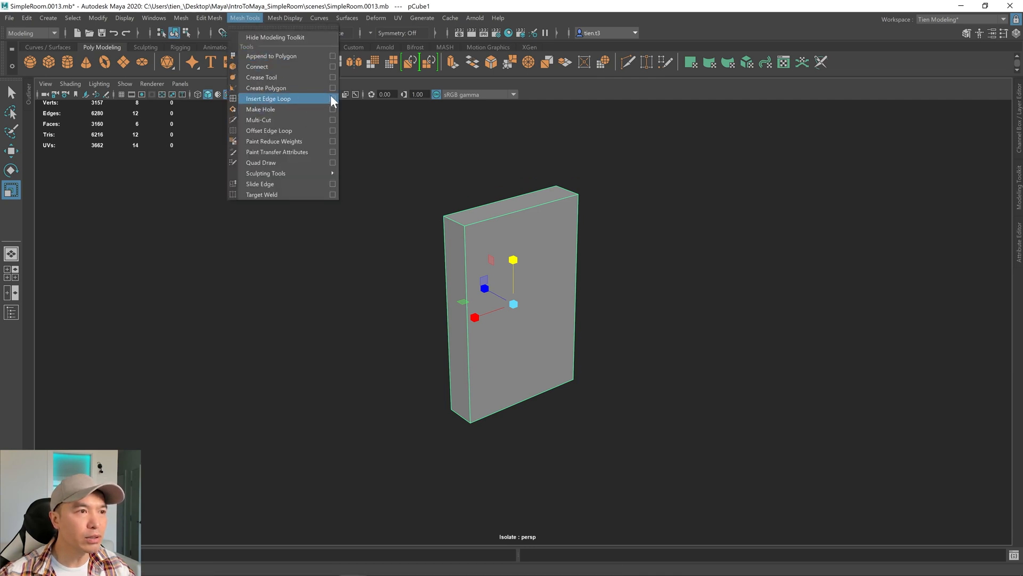
pyautogui.click(267, 99)
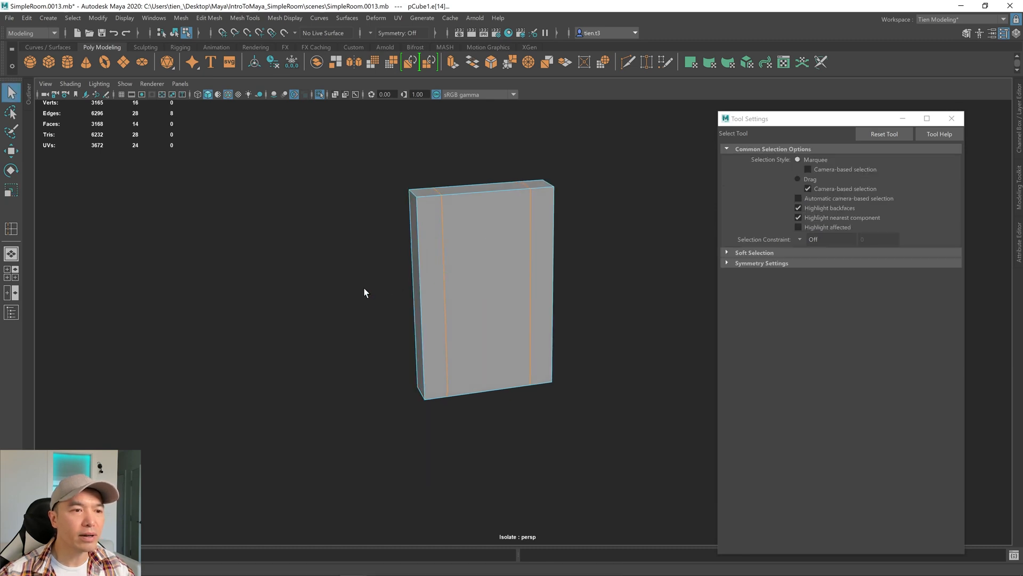
pyautogui.click(11, 229)
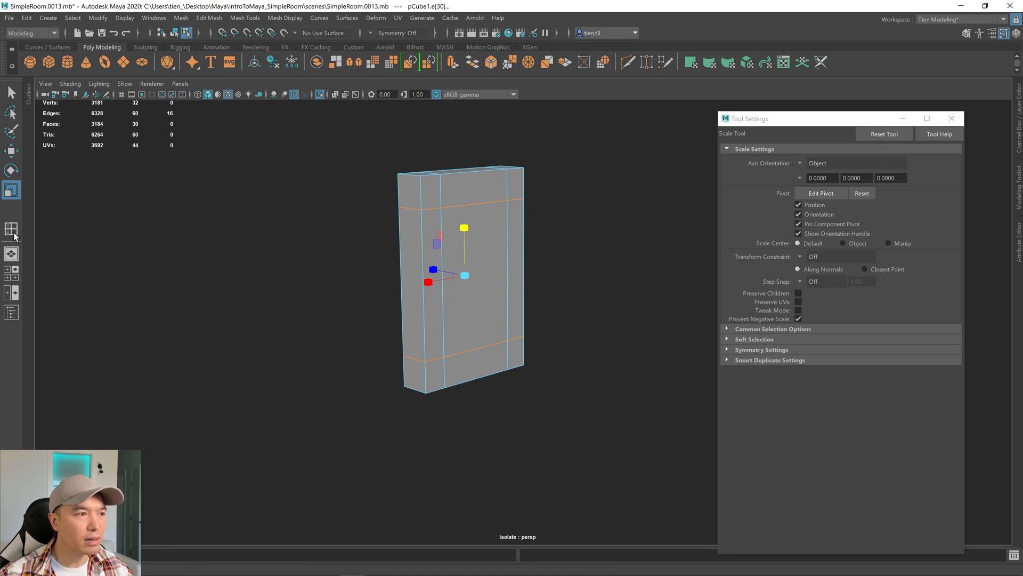
# Step: Set Insert Edge Loop to multiple loops with a count of 1 for a middle loop
pyautogui.click(12, 228)
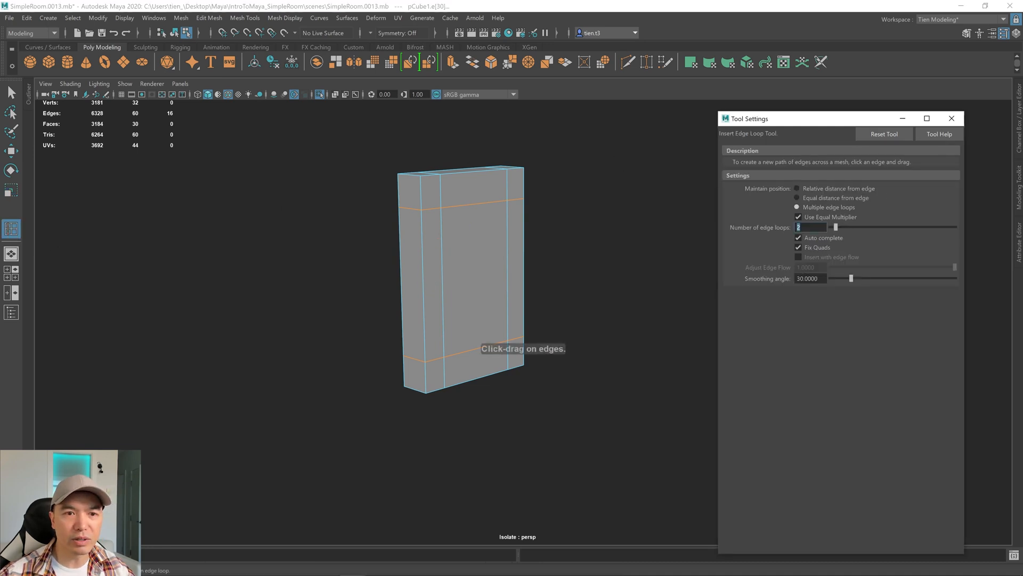
pyautogui.click(797, 188)
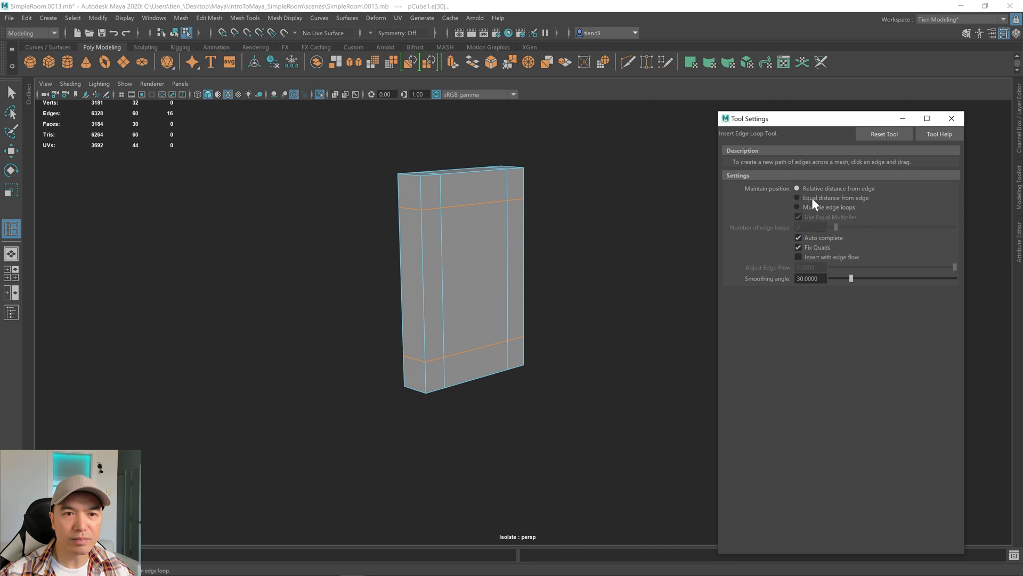
pyautogui.moveTo(832, 237)
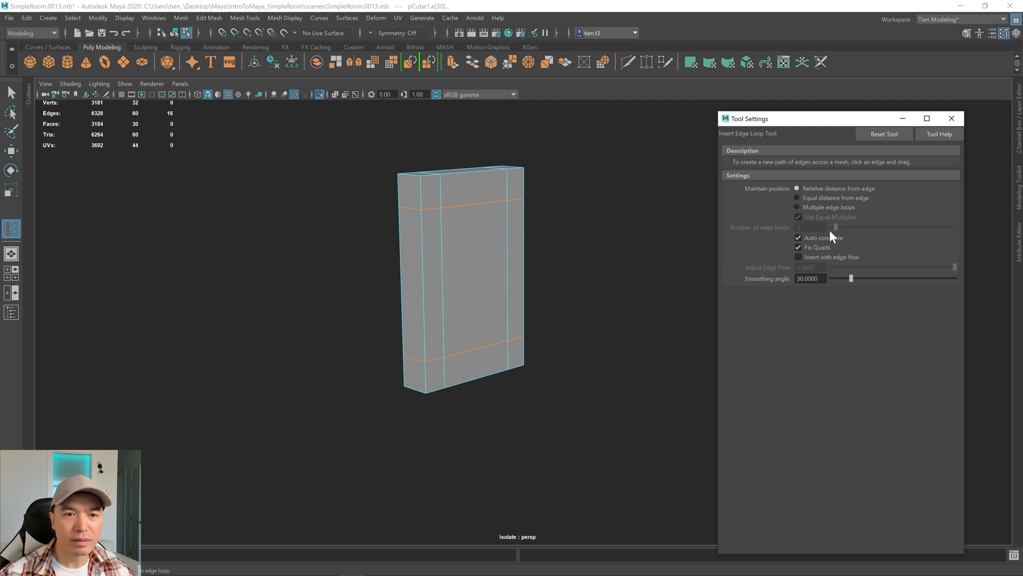
pyautogui.click(797, 206)
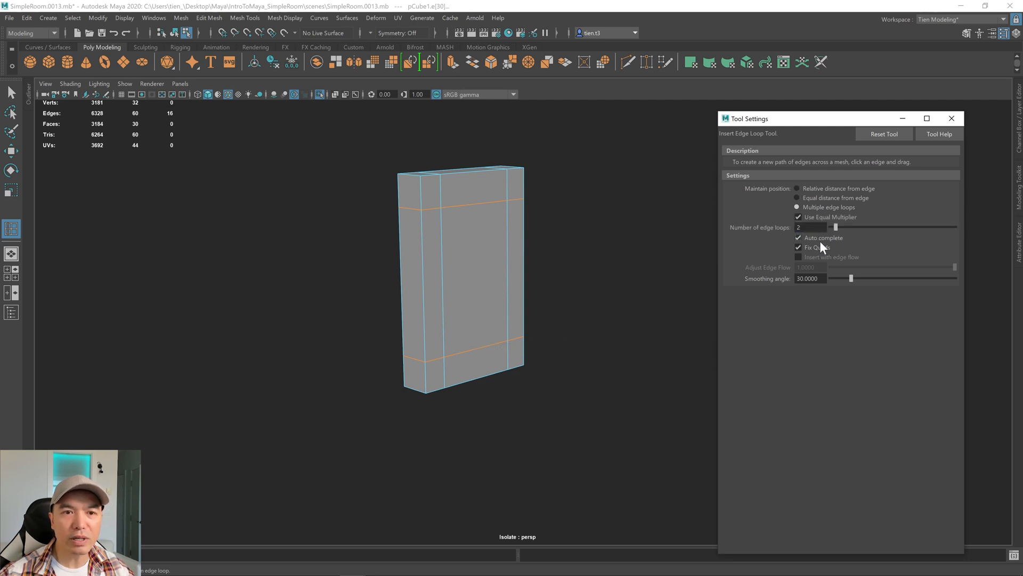
pyautogui.tripleClick(811, 228)
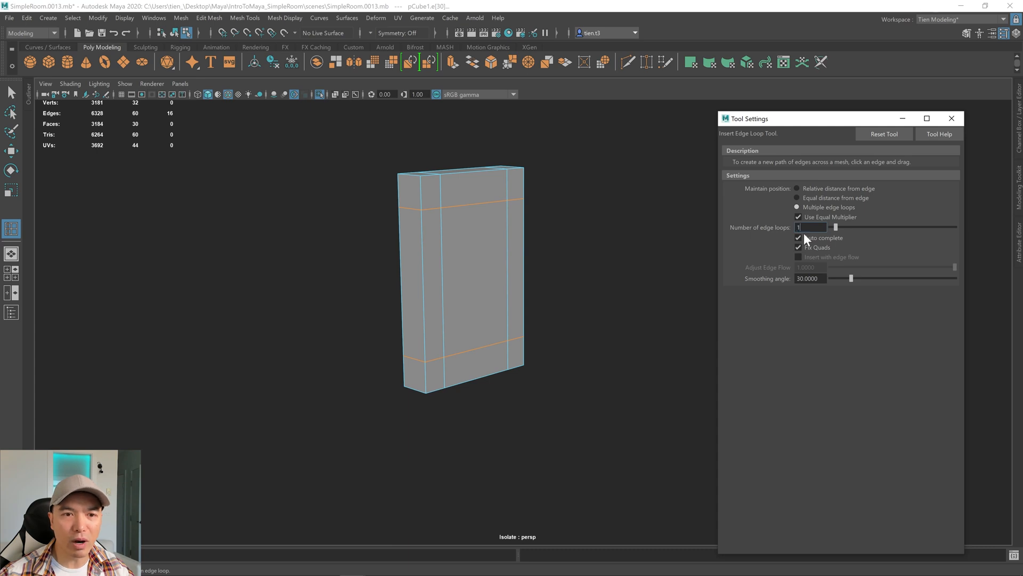
pyautogui.moveTo(421, 282)
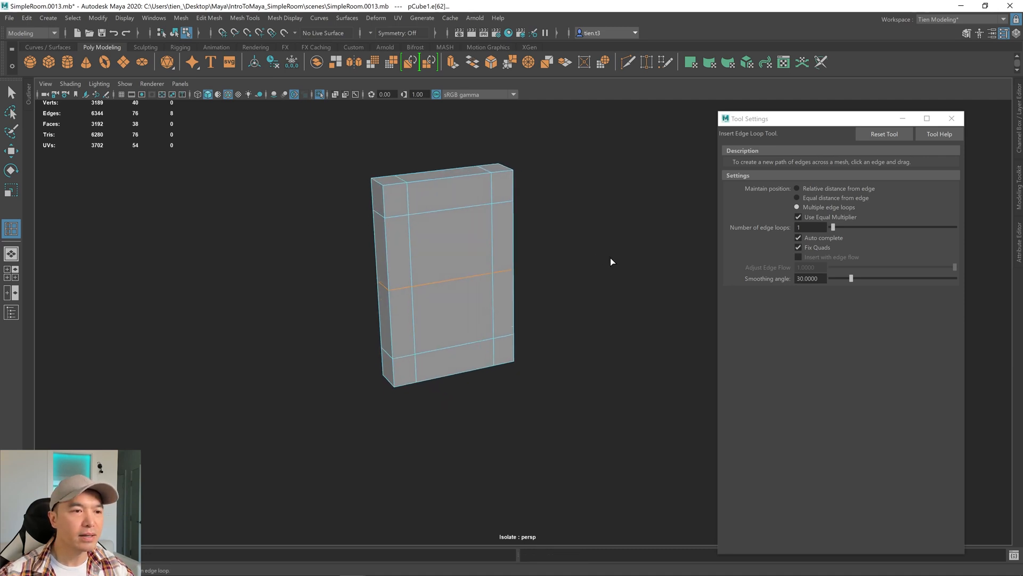
# Step: Select the inner rectangle edges on the box front in Edge mode
pyautogui.click(951, 118)
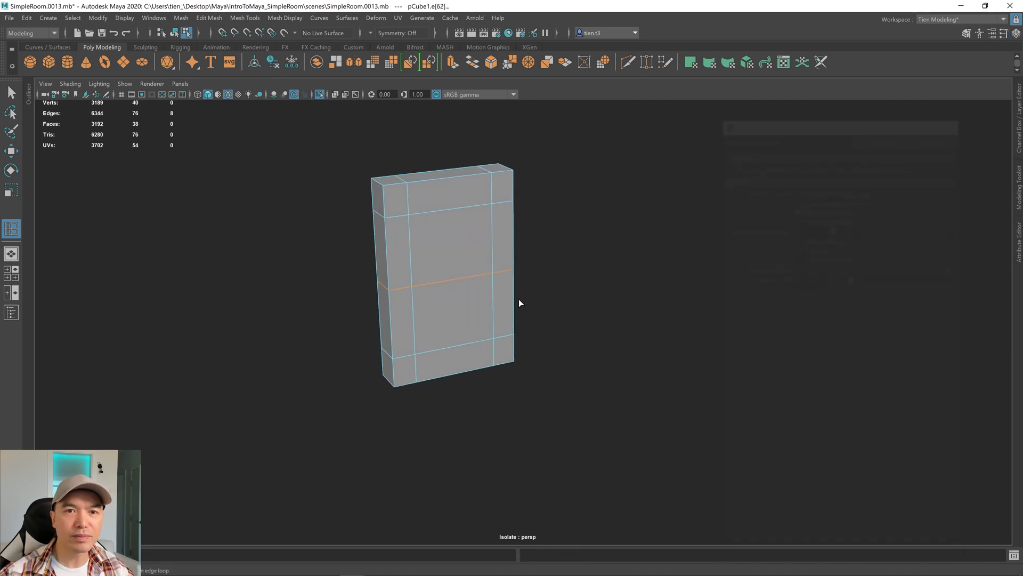
pyautogui.rightClick(457, 274)
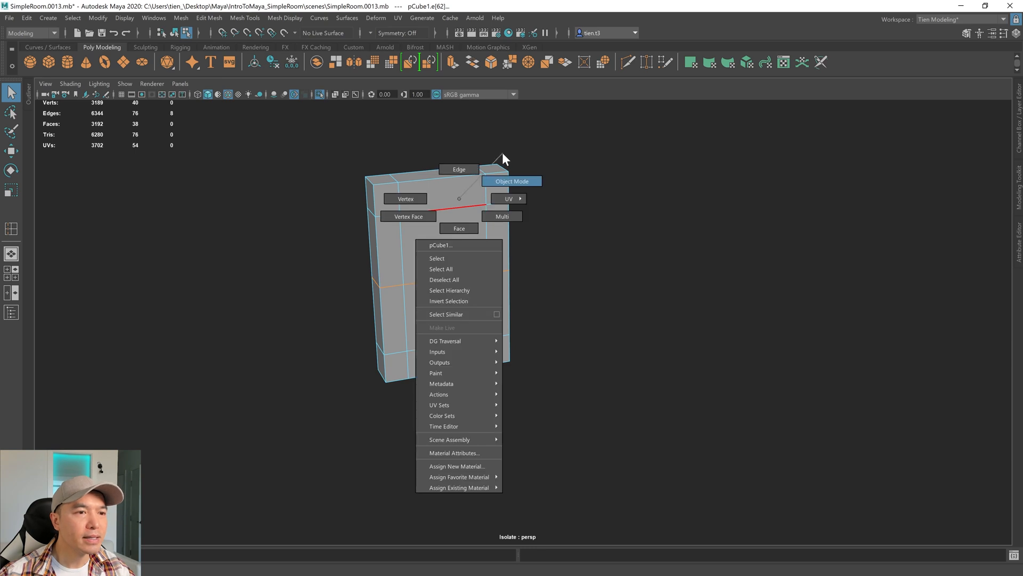
pyautogui.click(512, 181)
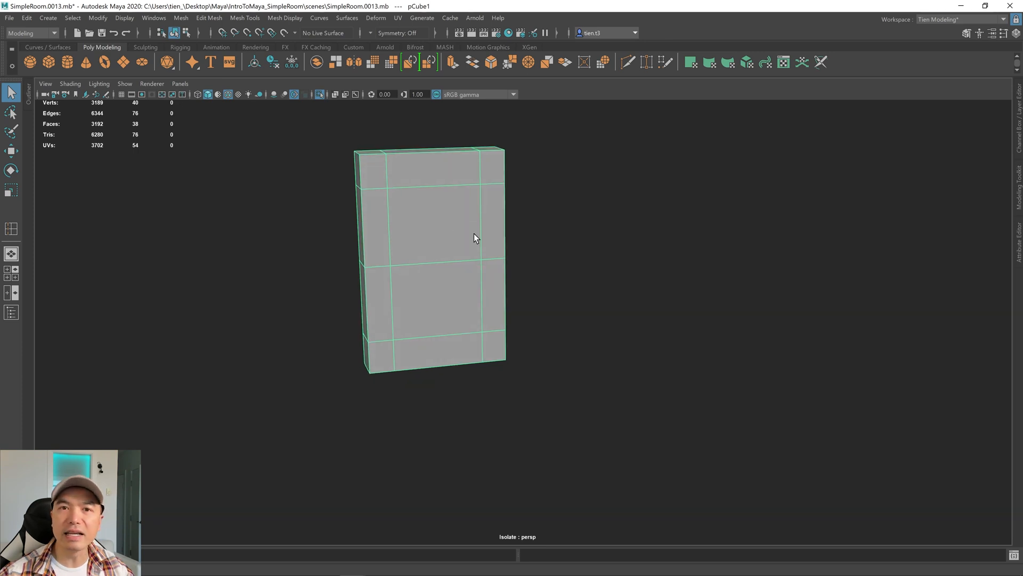
pyautogui.click(450, 180)
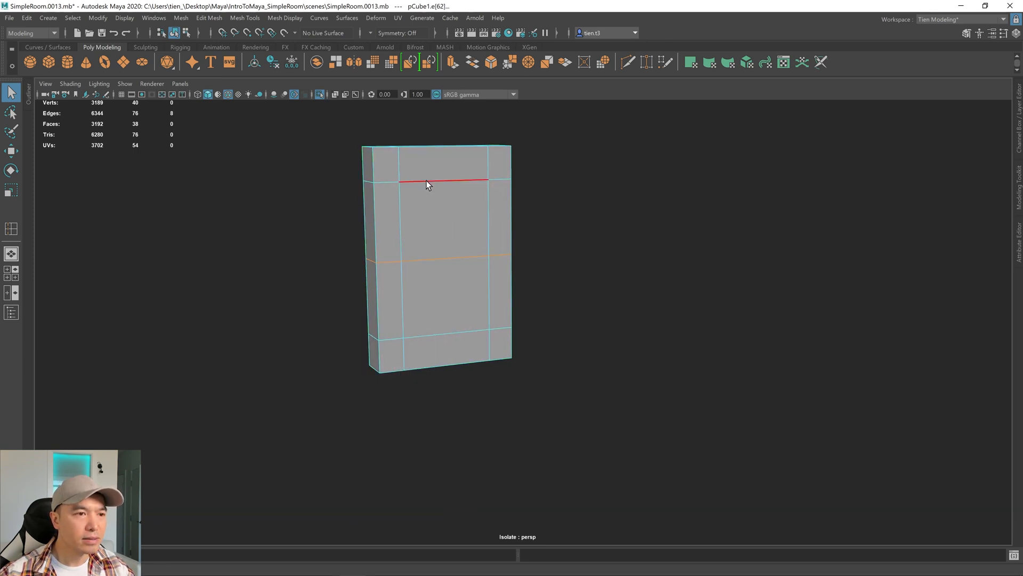
pyautogui.click(456, 337)
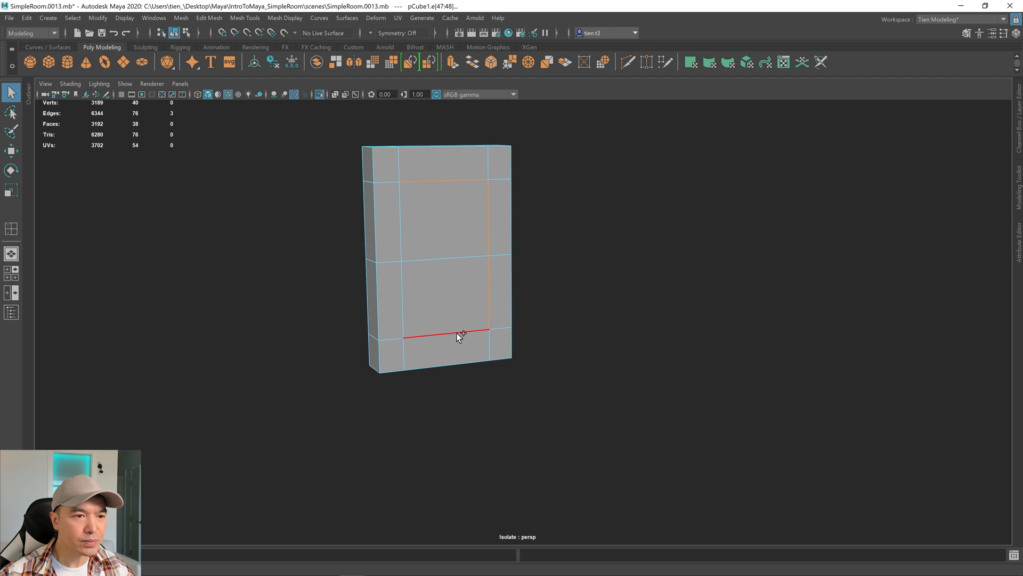
pyautogui.click(444, 259)
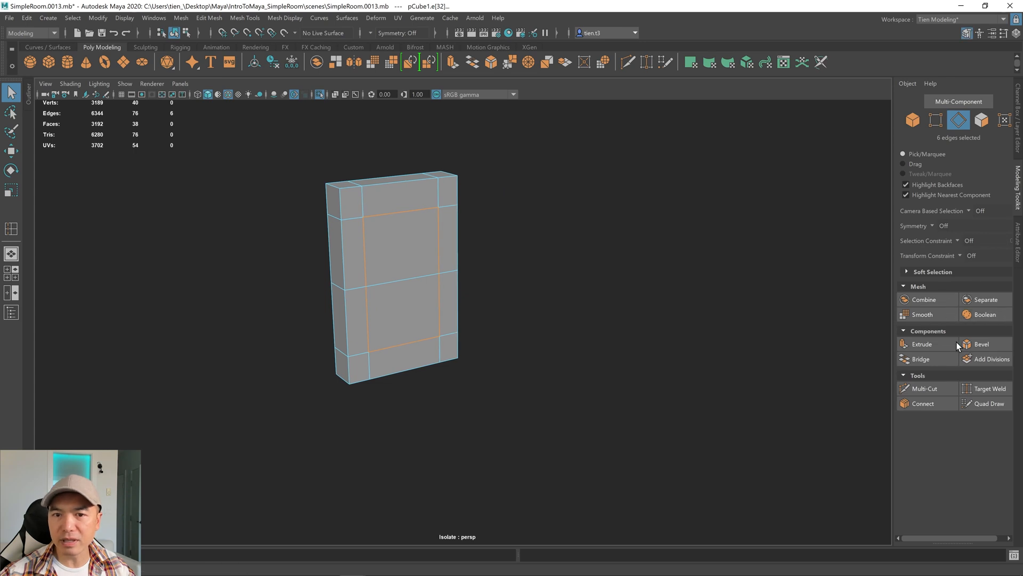
pyautogui.moveTo(618, 227)
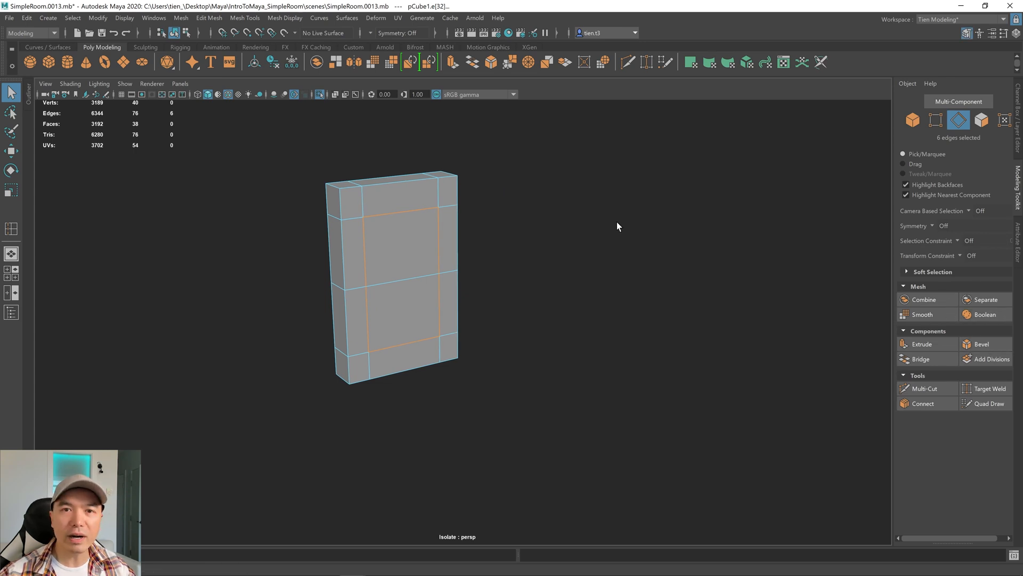
# Step: Bevel the inner rectangle edges and select the bevelled frame faces
pyautogui.rightClick(618, 227)
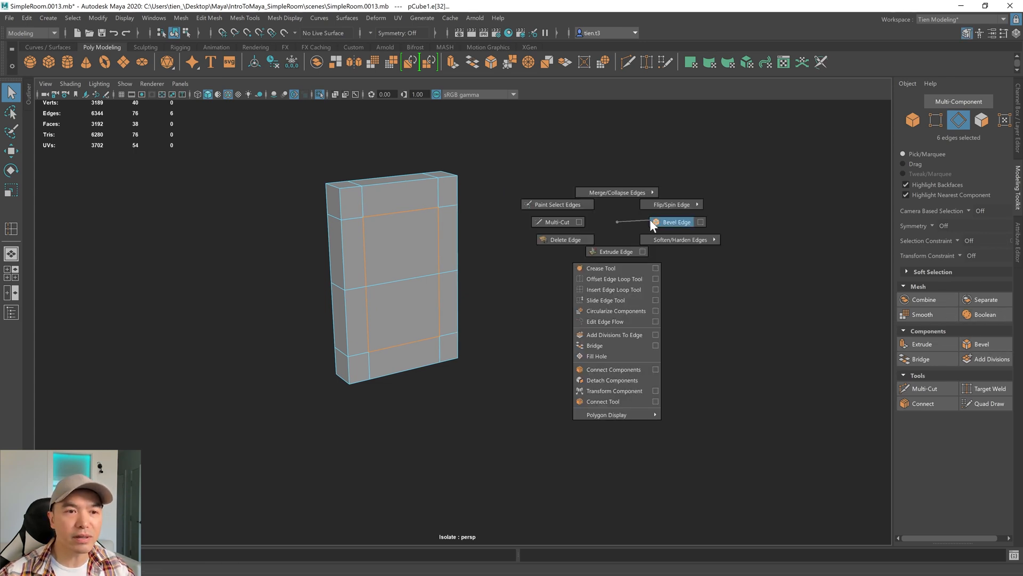
pyautogui.click(677, 221)
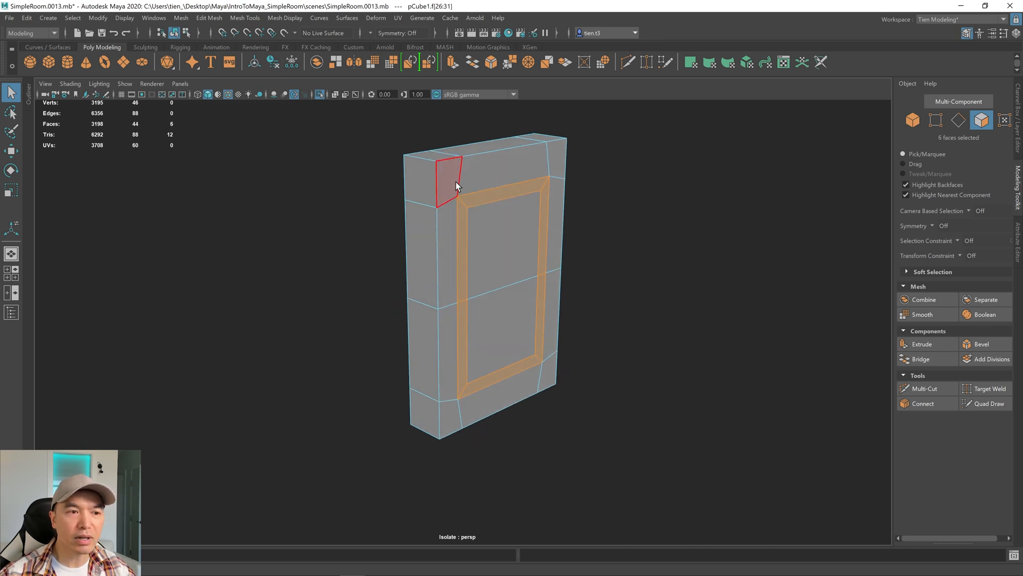
pyautogui.click(571, 231)
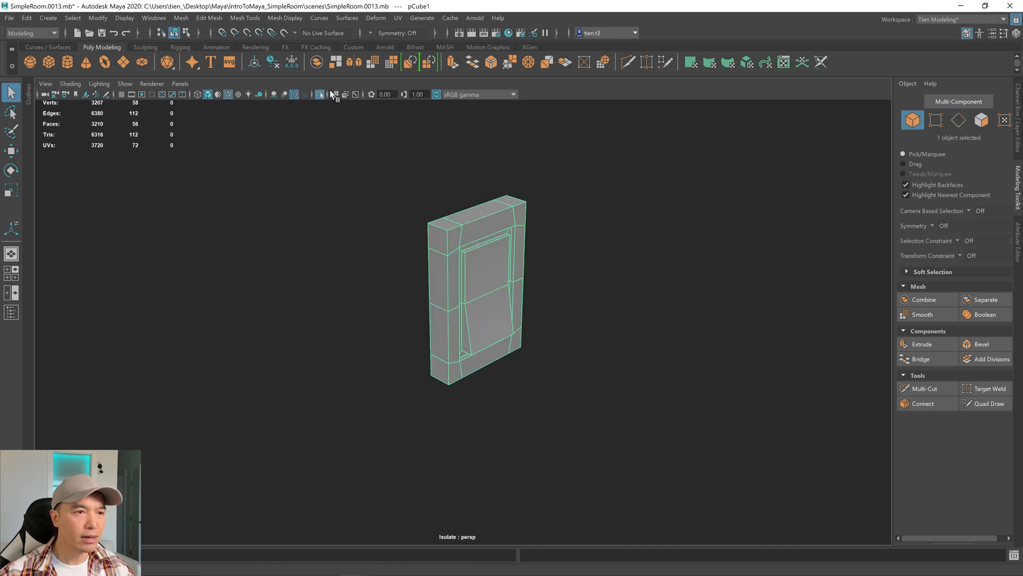
# Step: Show the full room, move the box beside the door, and rename it Lightswitch
pyautogui.click(320, 94)
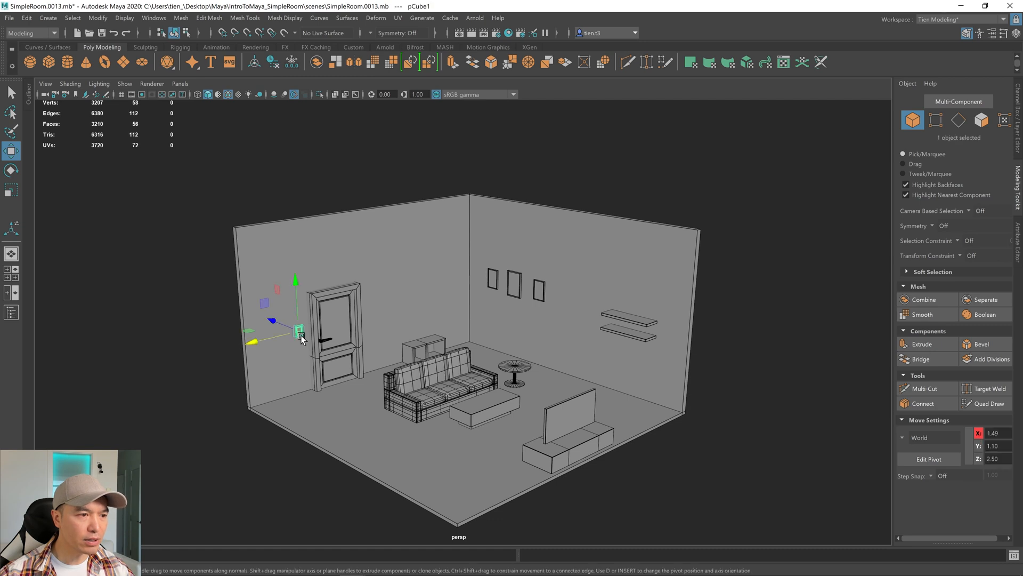
pyautogui.press('r')
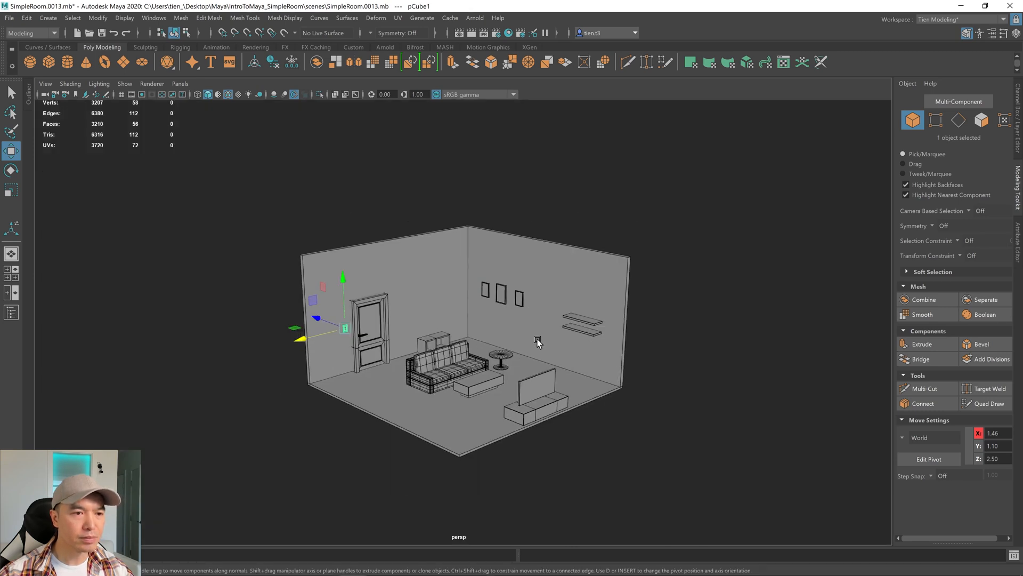
pyautogui.click(659, 374)
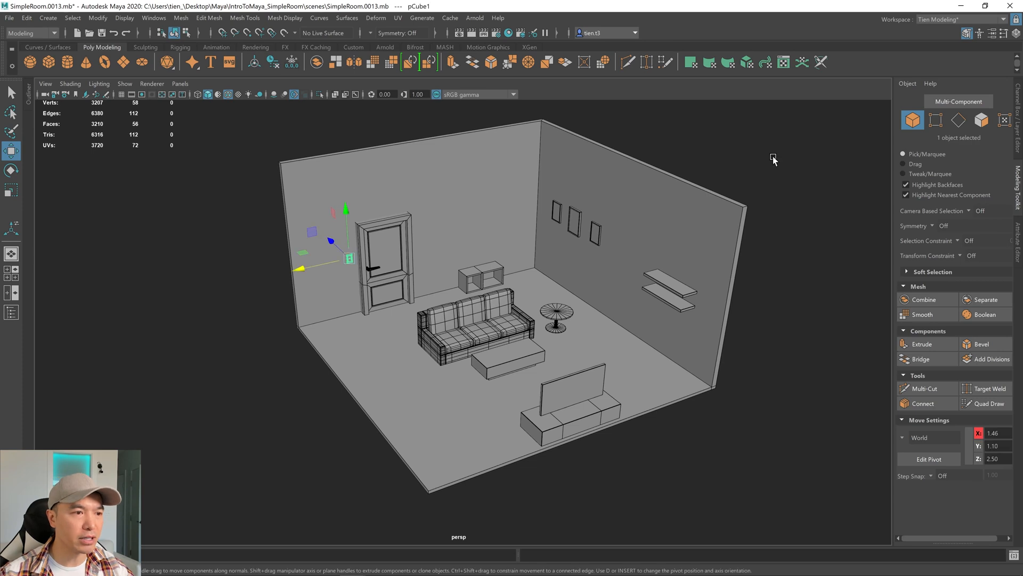
pyautogui.click(995, 93)
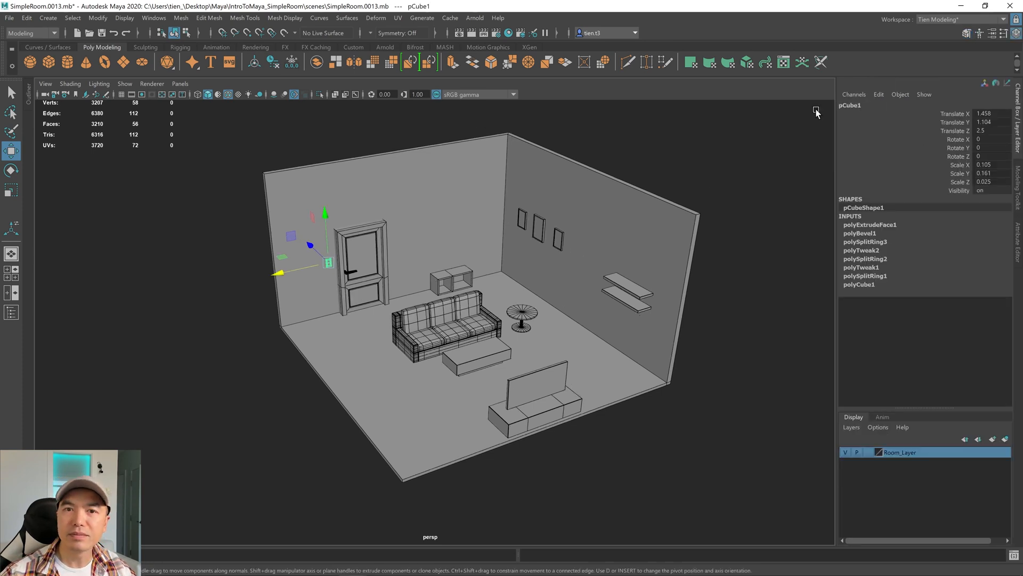
pyautogui.doubleClick(851, 105)
pyautogui.write('Lightswitch')
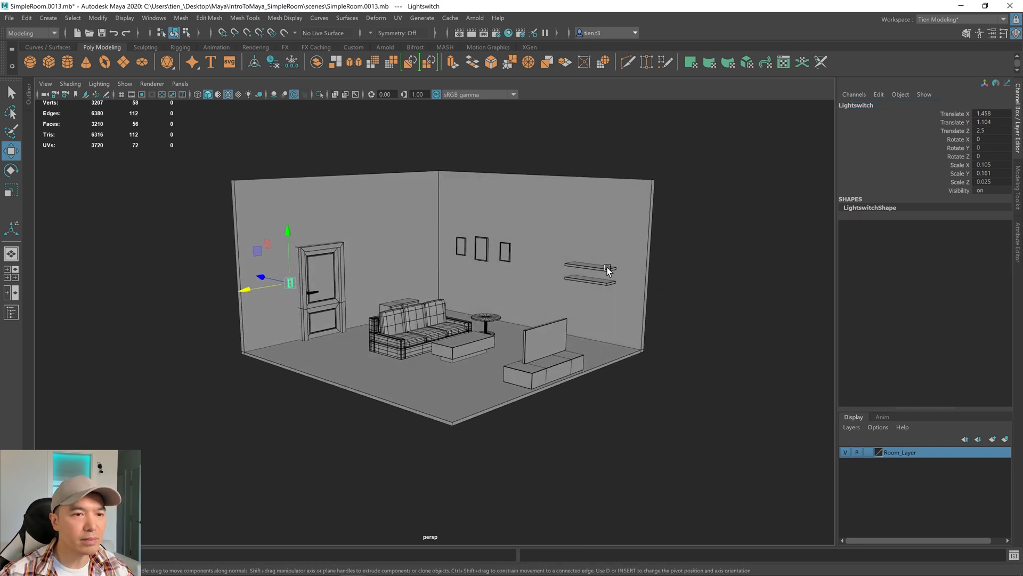
# Step: Add a new cube, isolate it, and insert two edge loops across the slab
pyautogui.click(590, 264)
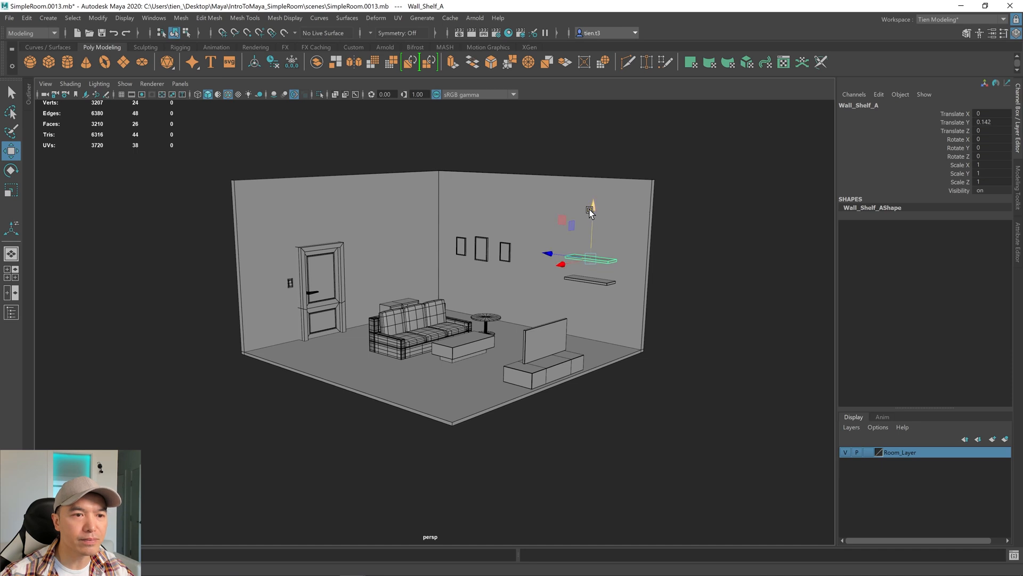
pyautogui.click(424, 323)
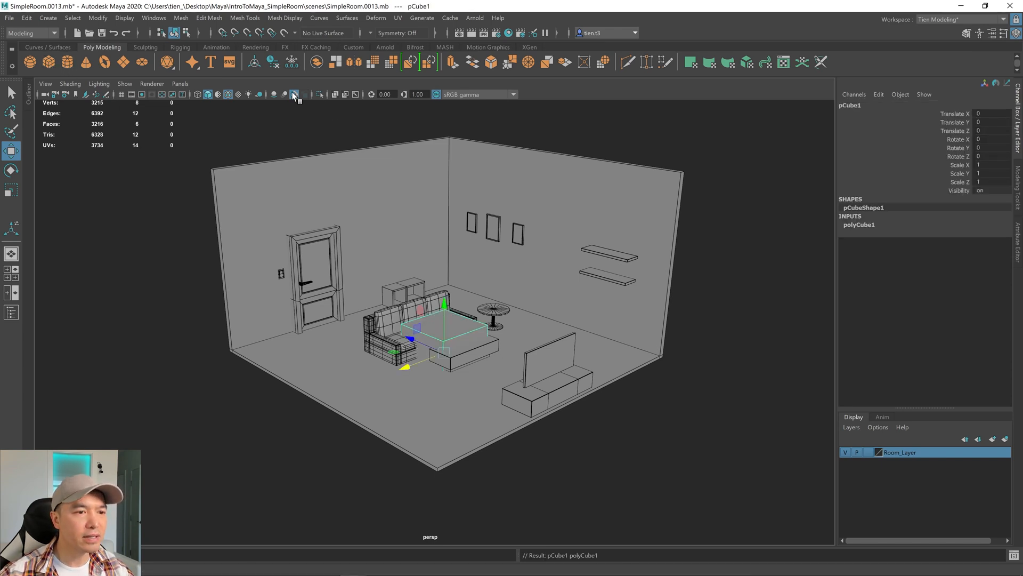
pyautogui.click(319, 94)
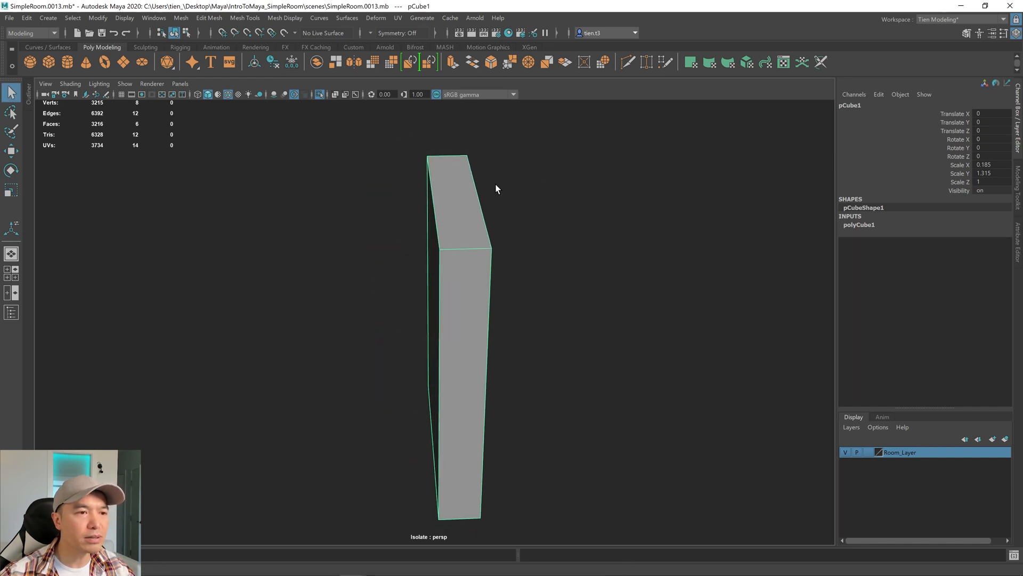
pyautogui.moveTo(244, 17)
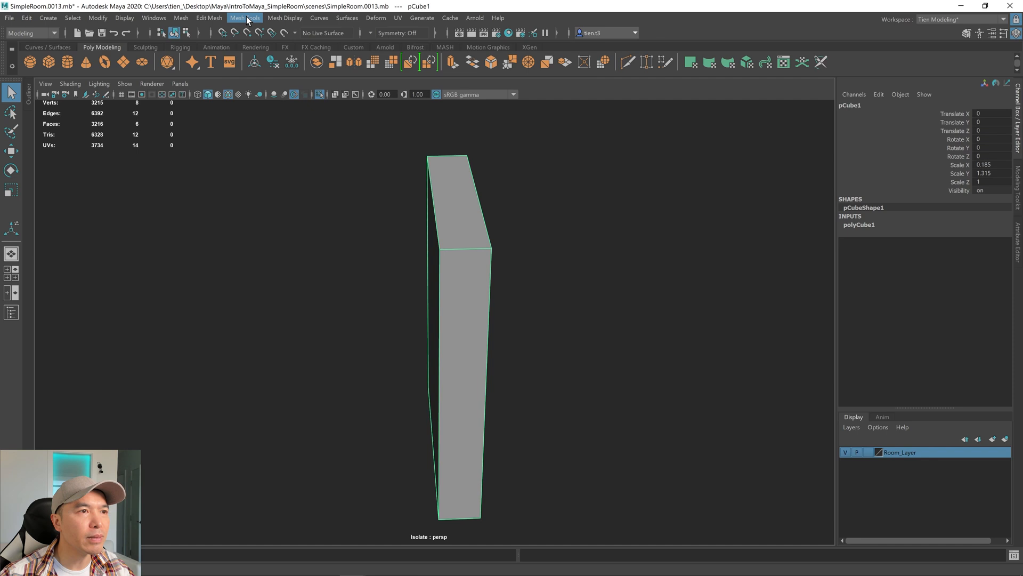
pyautogui.moveTo(526, 234)
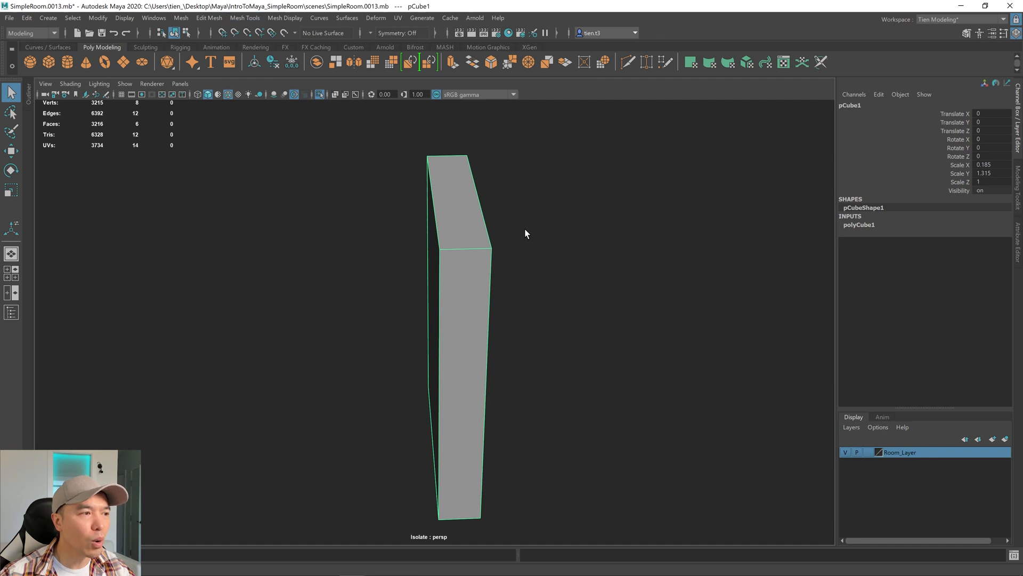
pyautogui.moveTo(245, 17)
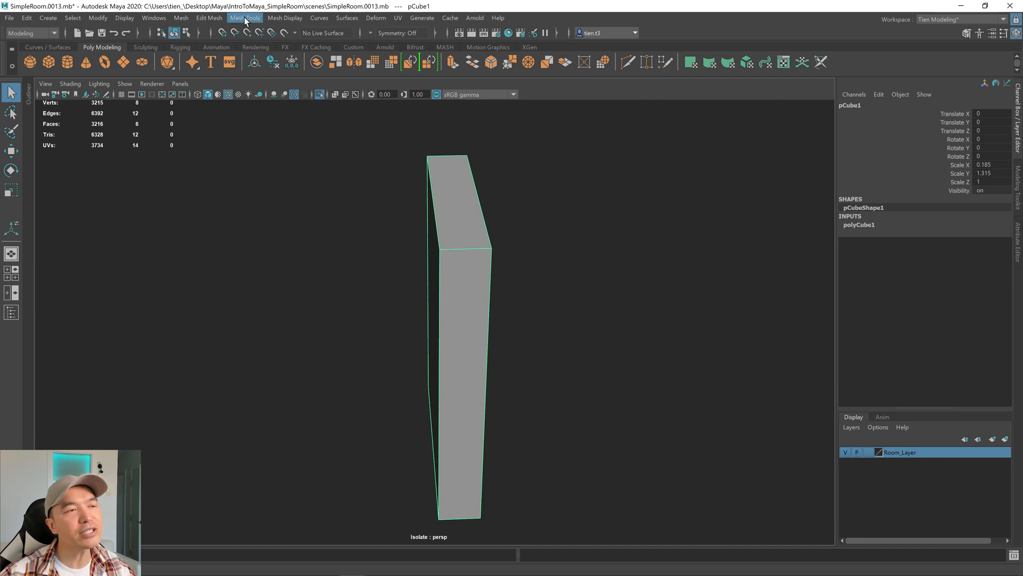
pyautogui.click(245, 18)
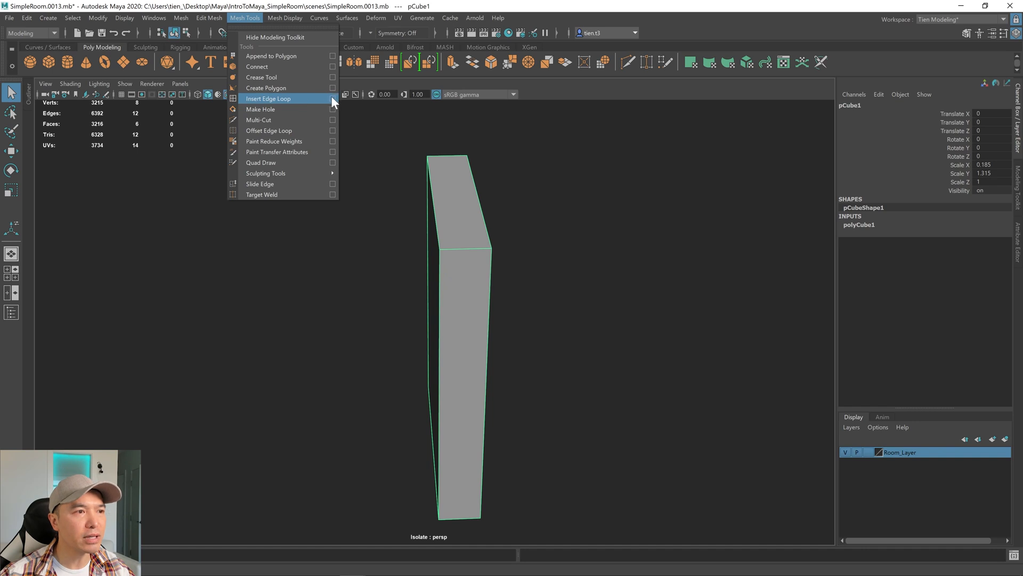
pyautogui.click(267, 98)
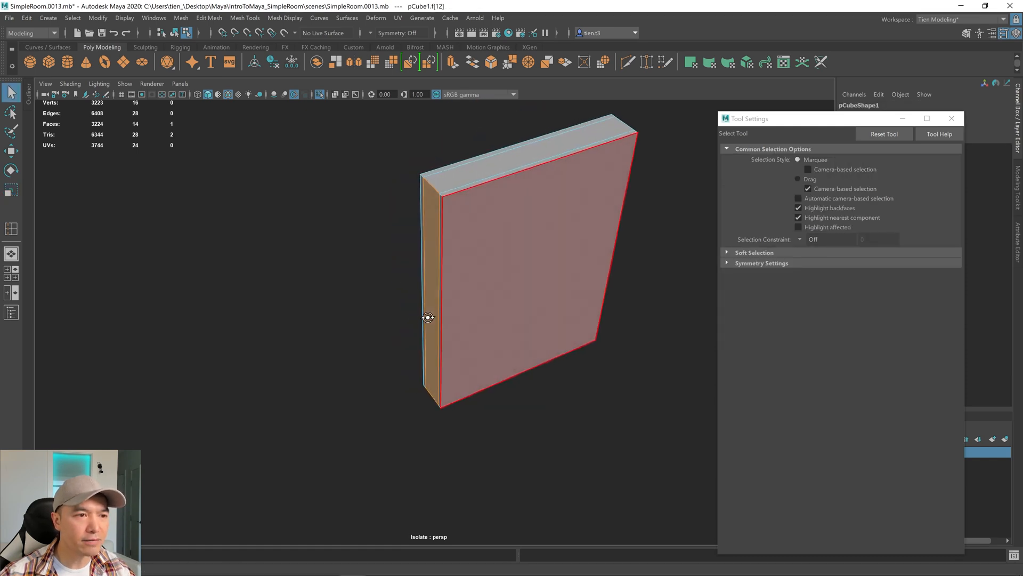
# Step: Add loops at equal distance near the slab's borders, then select the whole slab
pyautogui.press('w')
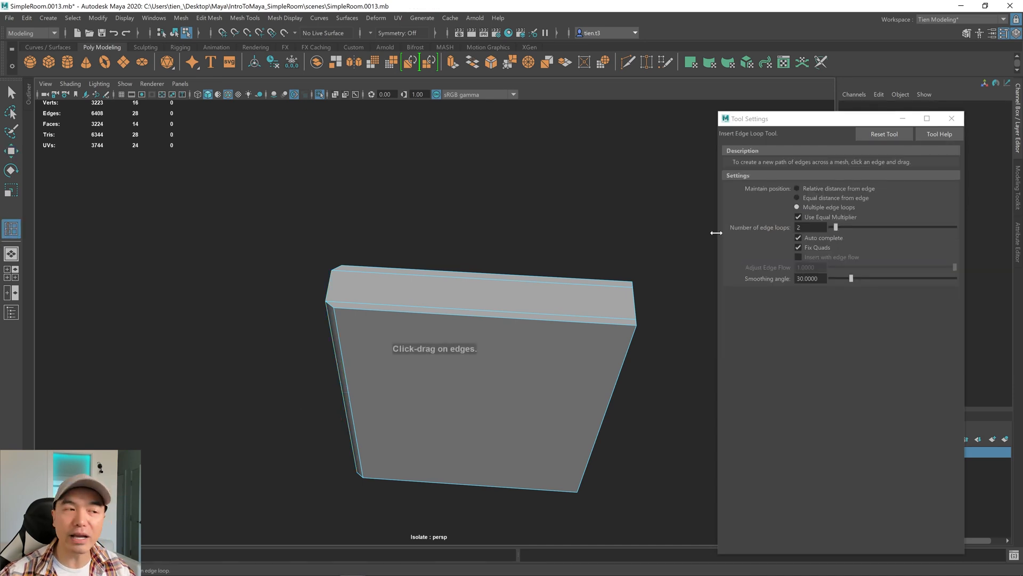
pyautogui.click(796, 198)
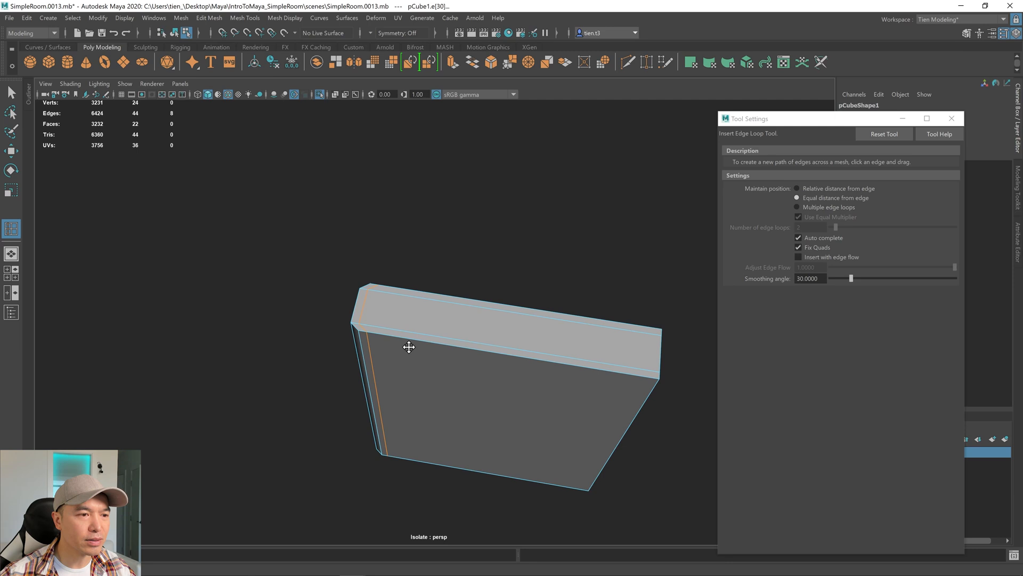
pyautogui.moveTo(456, 346); pyautogui.dragTo(405, 270)
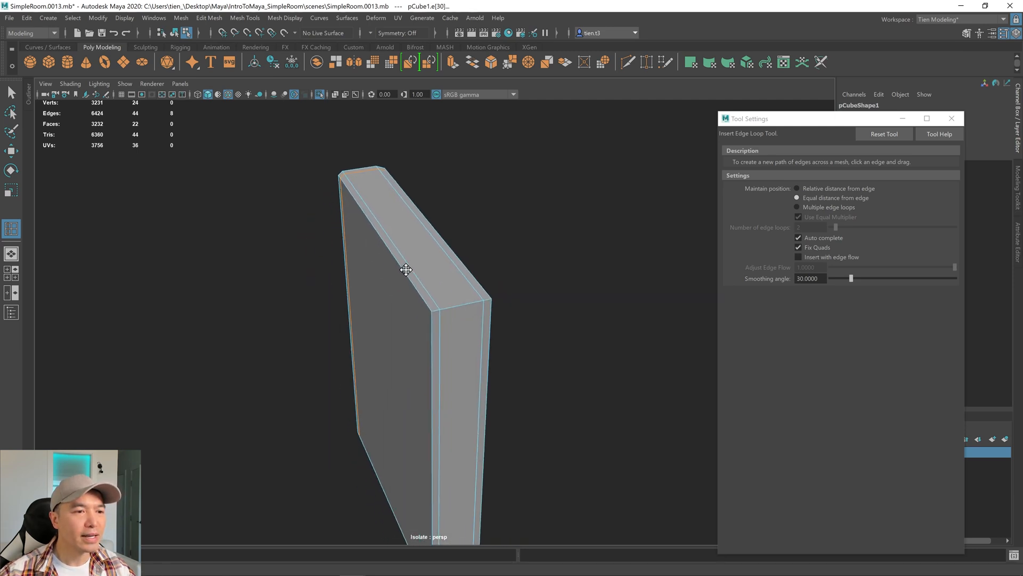
pyautogui.moveTo(328, 238)
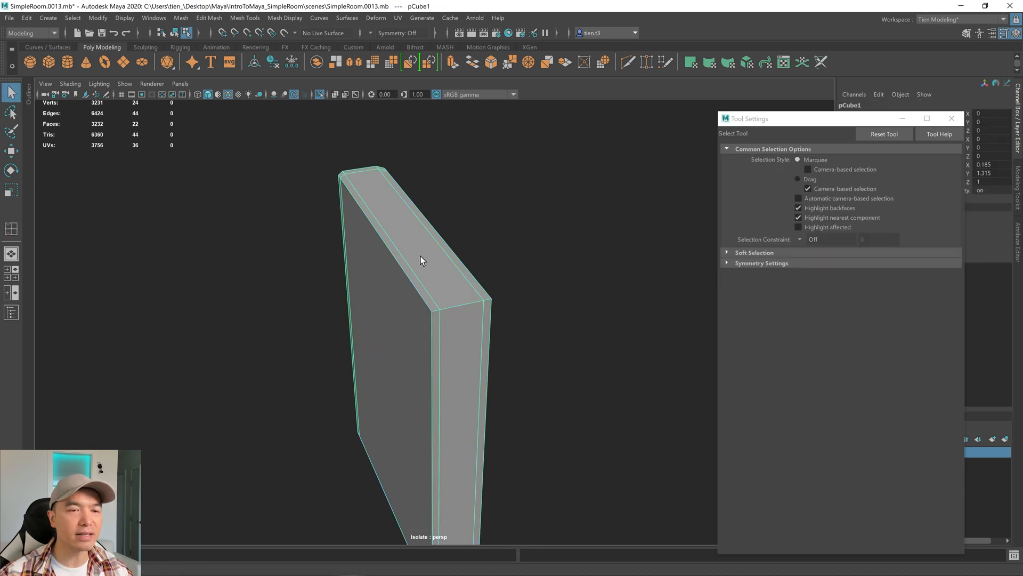
pyautogui.click(401, 225)
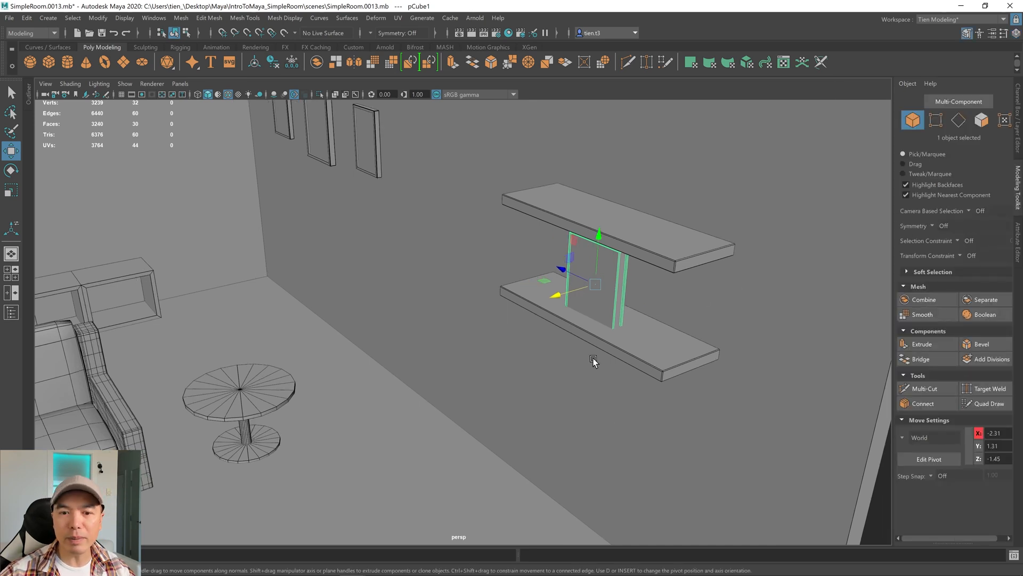
# Step: Rotate the slab upright and set it on the lower wall shelf
pyautogui.press('e')
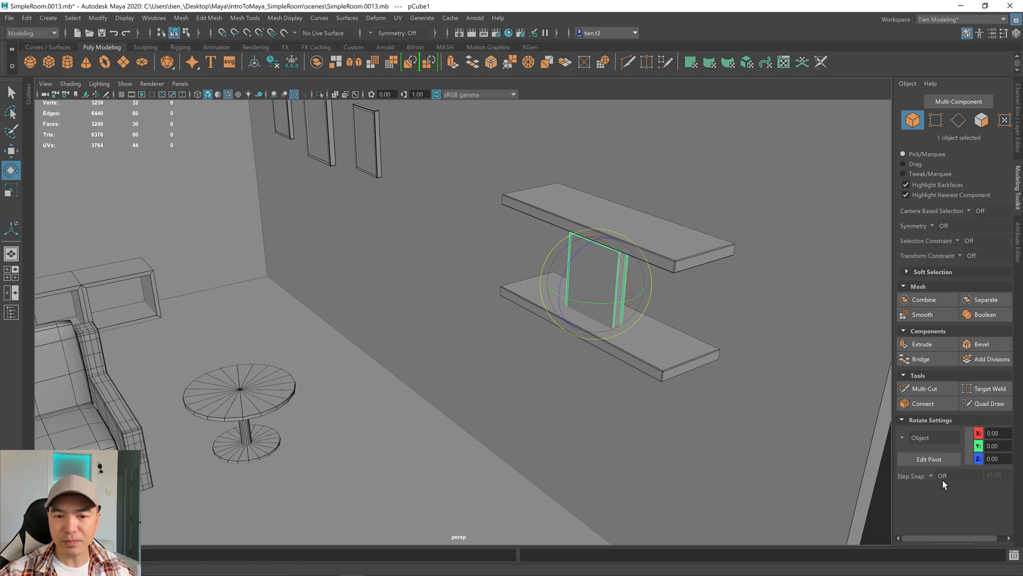
pyautogui.click(943, 475)
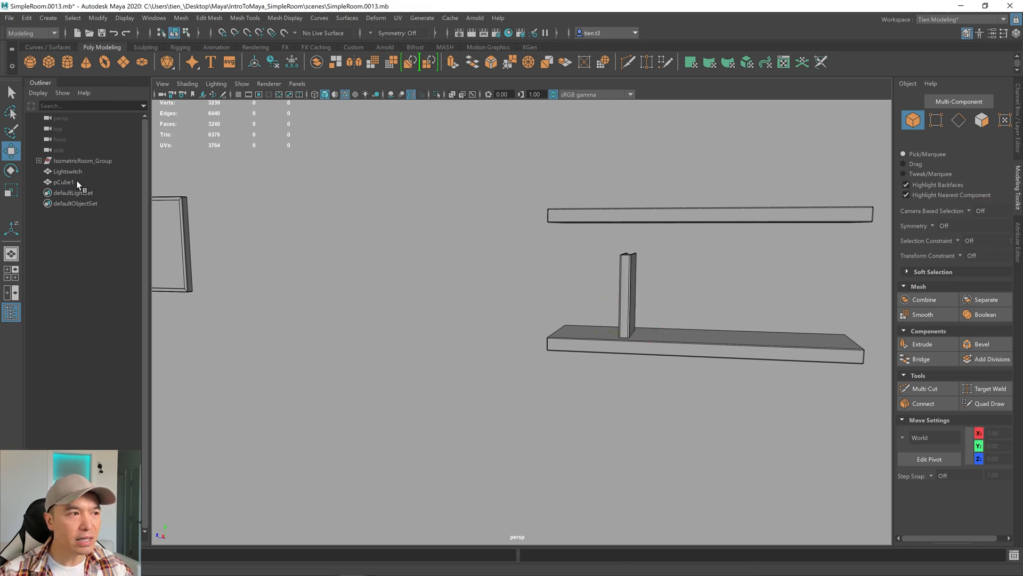
# Step: Select pCube1 in the Outliner to rename it Book1 and duplicate it
pyautogui.click(64, 182)
pyautogui.write('Book1')
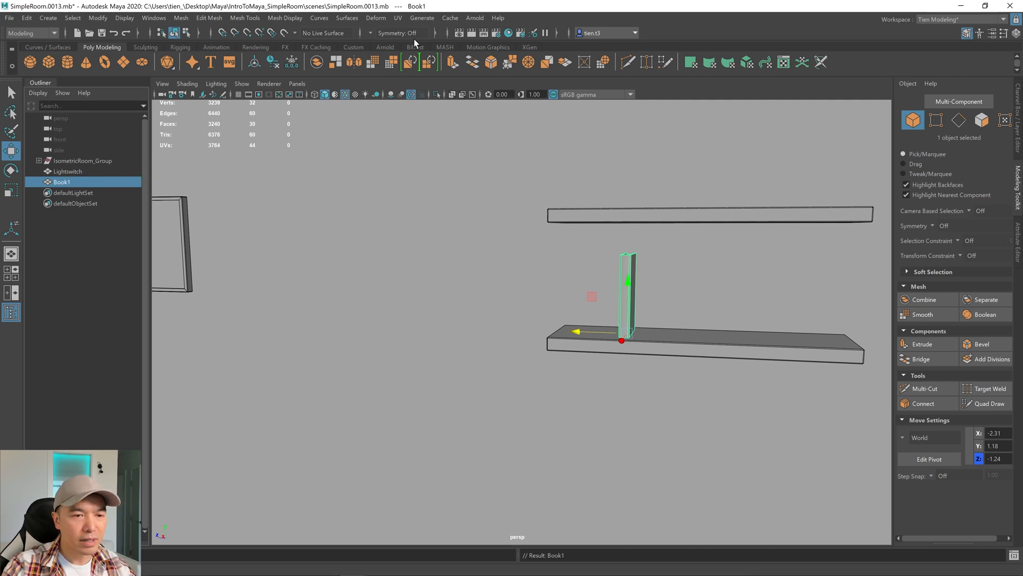
pyautogui.moveTo(627, 256)
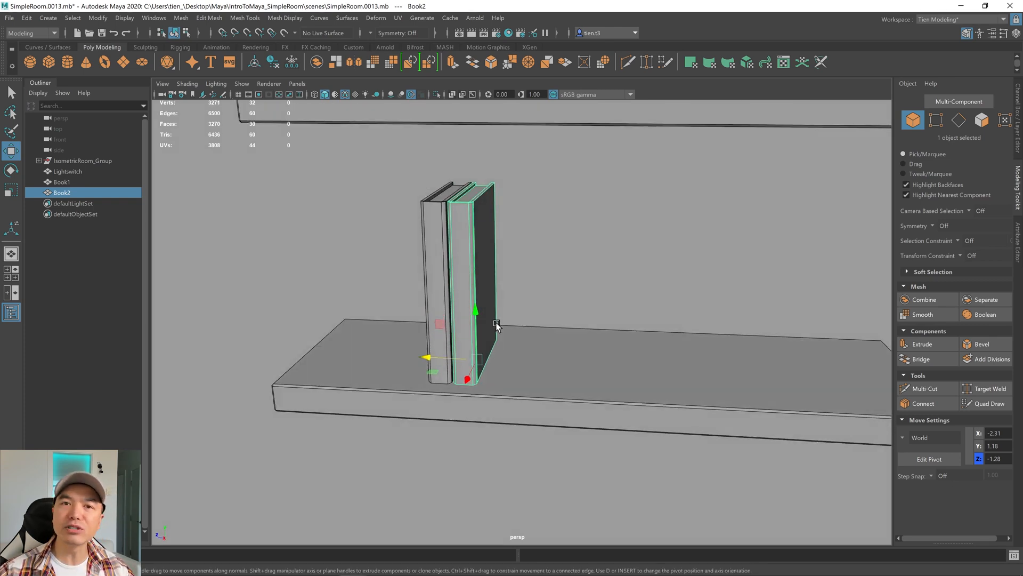
pyautogui.moveTo(508, 325)
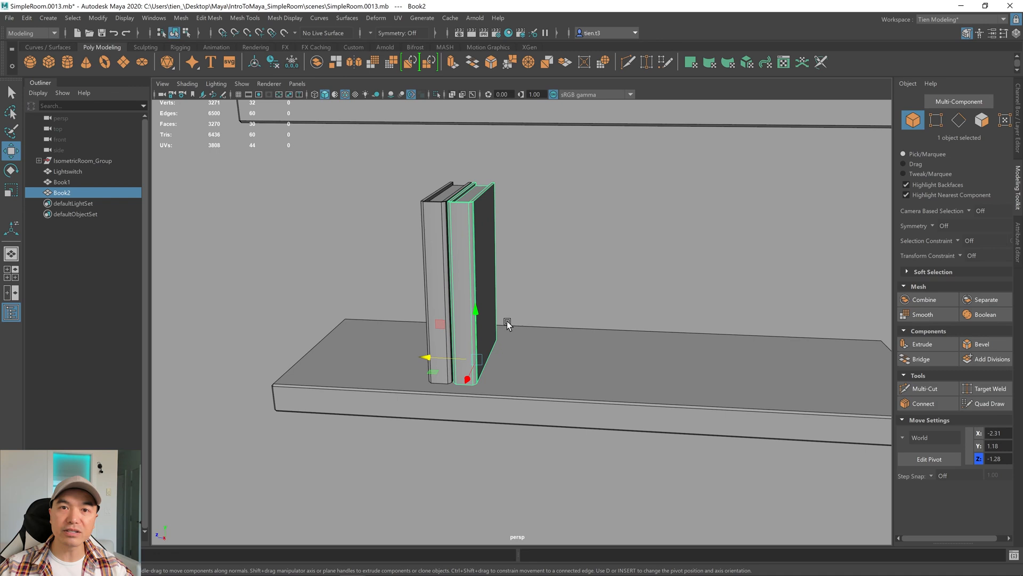
pyautogui.moveTo(526, 282)
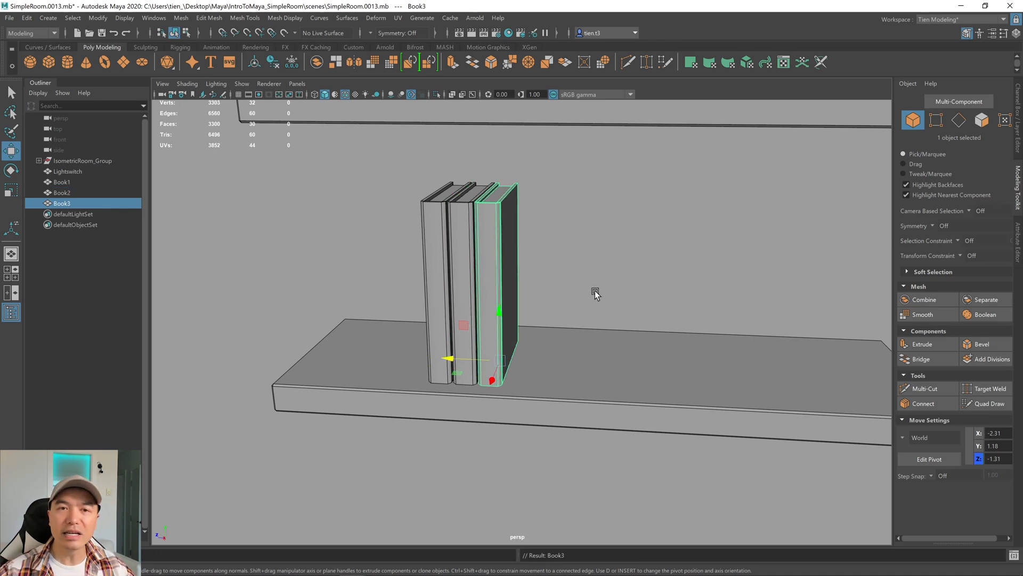
pyautogui.moveTo(580, 299)
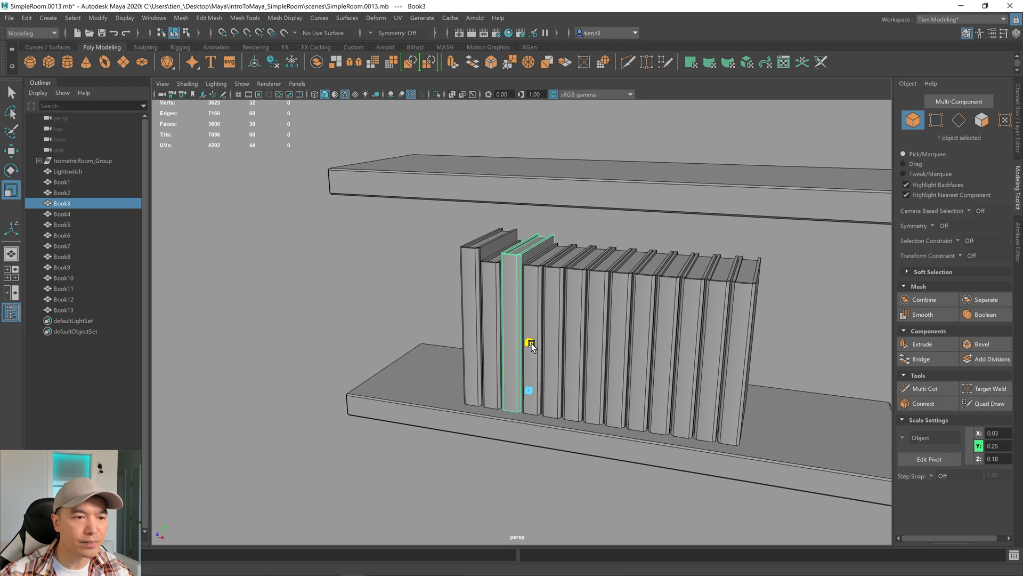
# Step: Give Book10, Book12 and other books varied heights, then rotate the last book
pyautogui.click(584, 355)
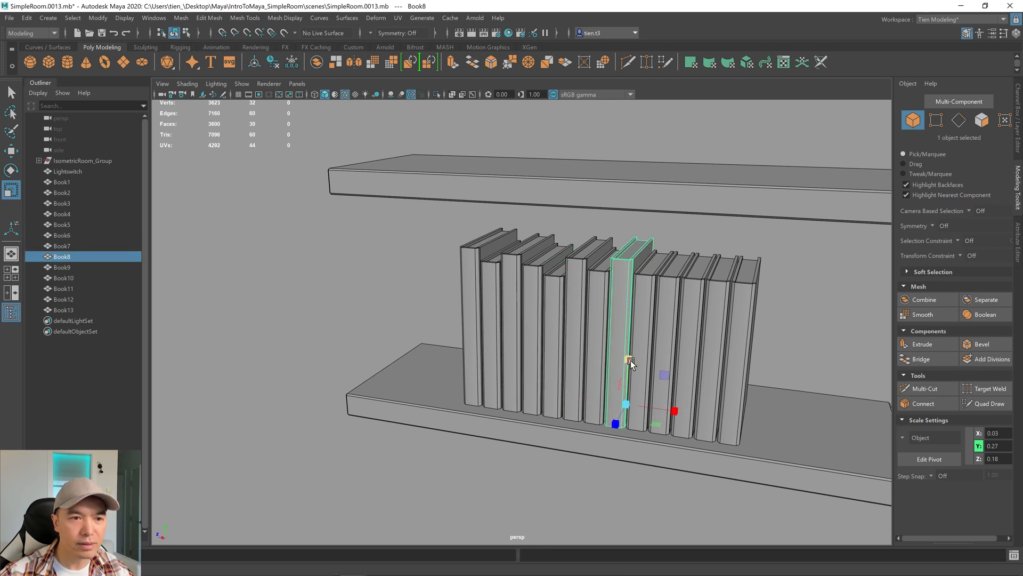
pyautogui.click(672, 366)
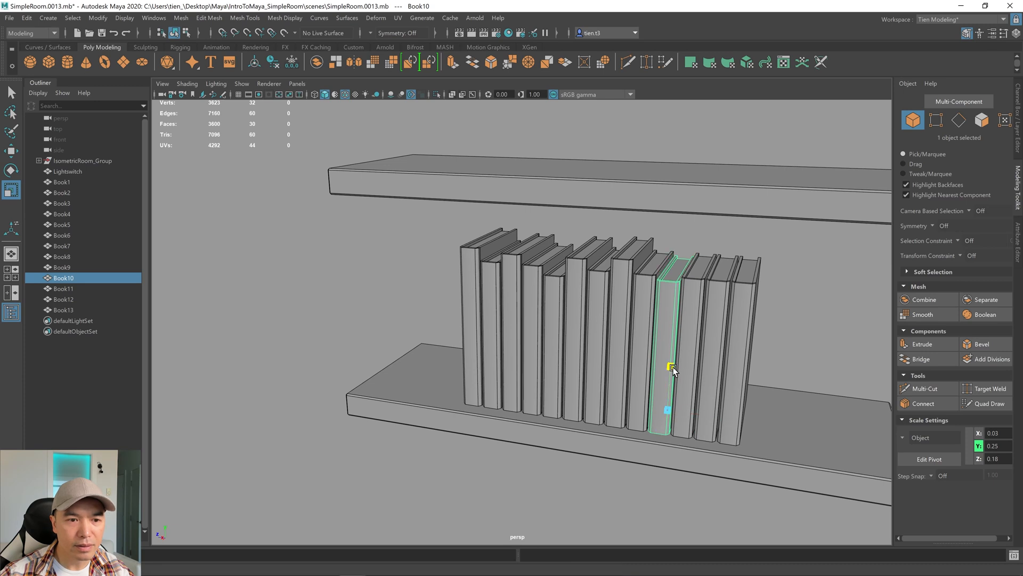
pyautogui.click(717, 353)
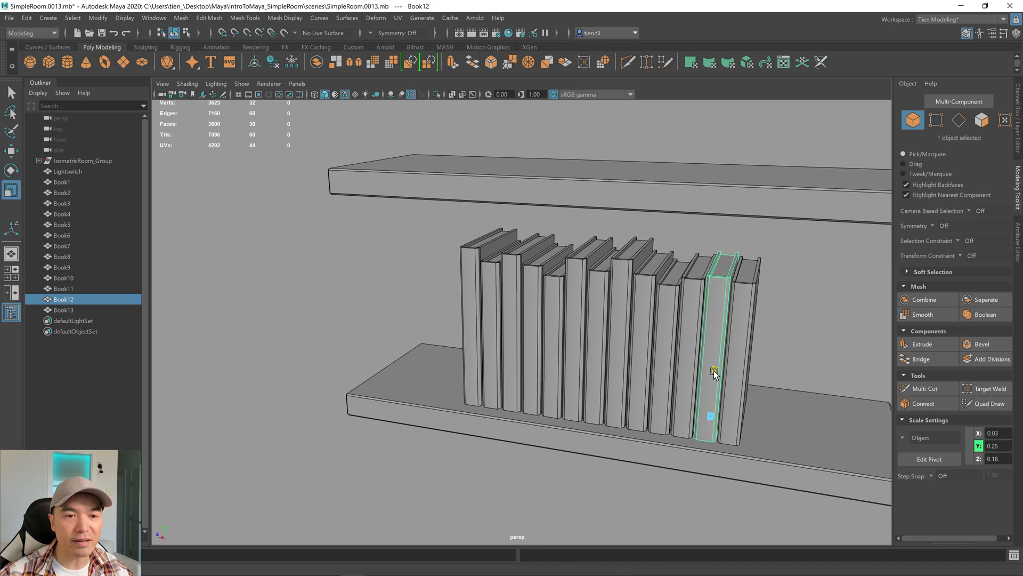
pyautogui.click(749, 345)
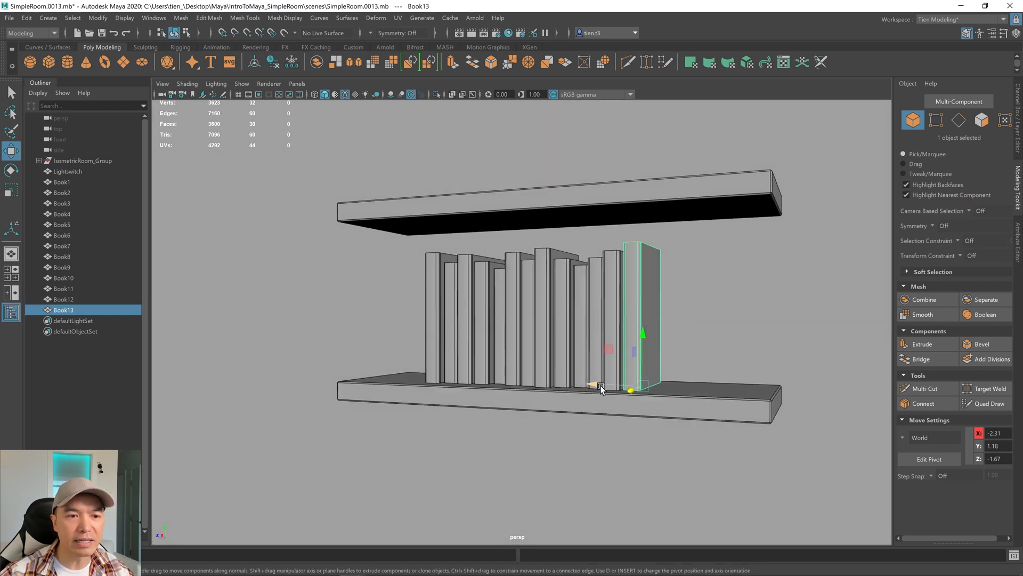
pyautogui.press('e')
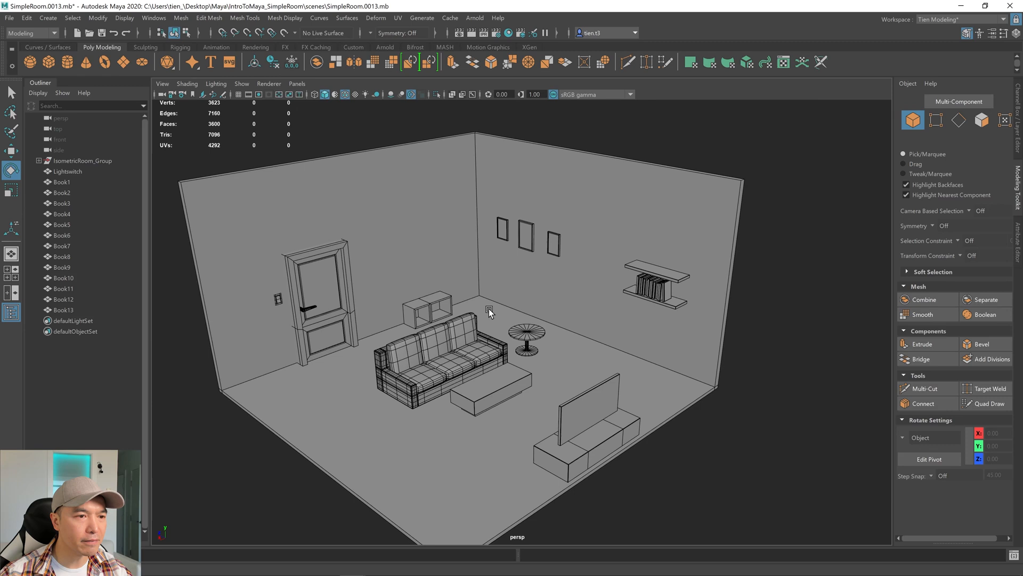
pyautogui.moveTo(490, 341)
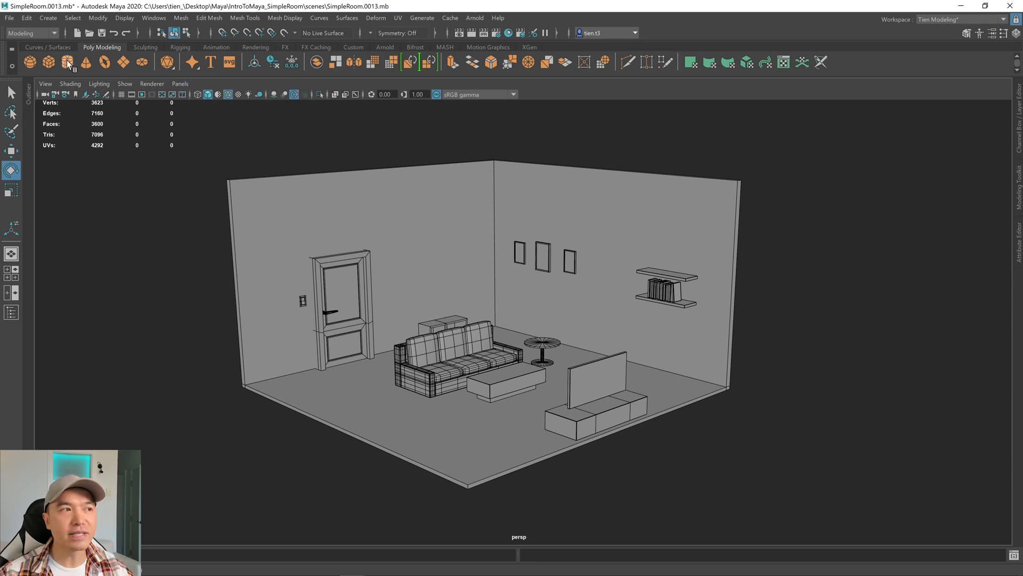
# Step: Create a polygon cylinder with 14 axis subdivisions for the vase
pyautogui.click(67, 61)
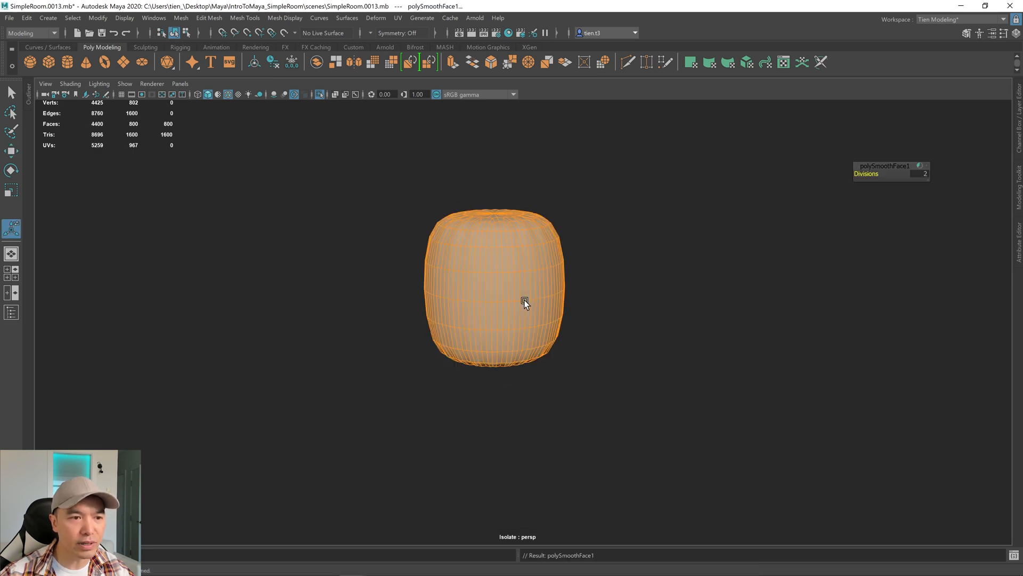
pyautogui.moveTo(165, 170)
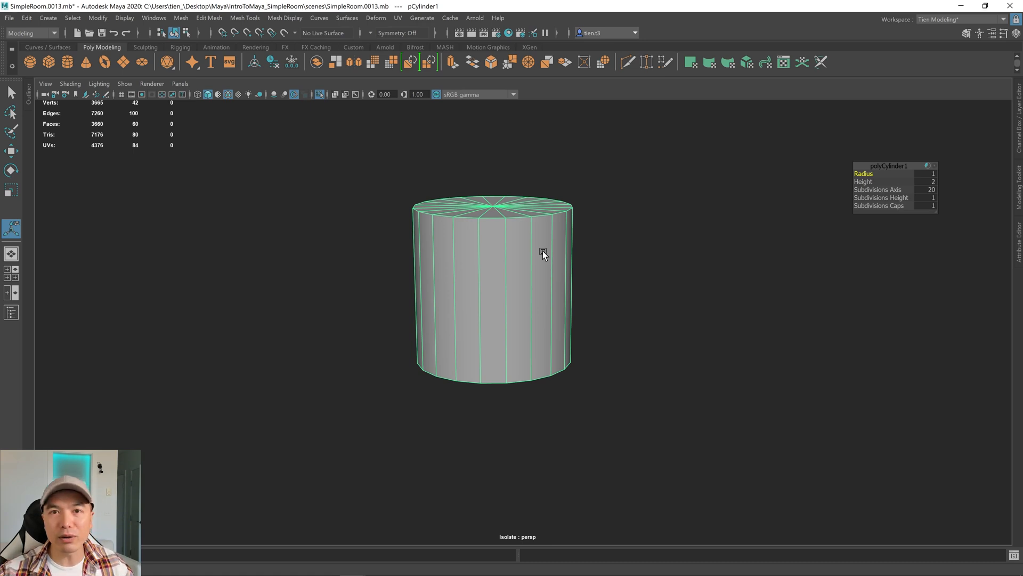
pyautogui.moveTo(842, 234)
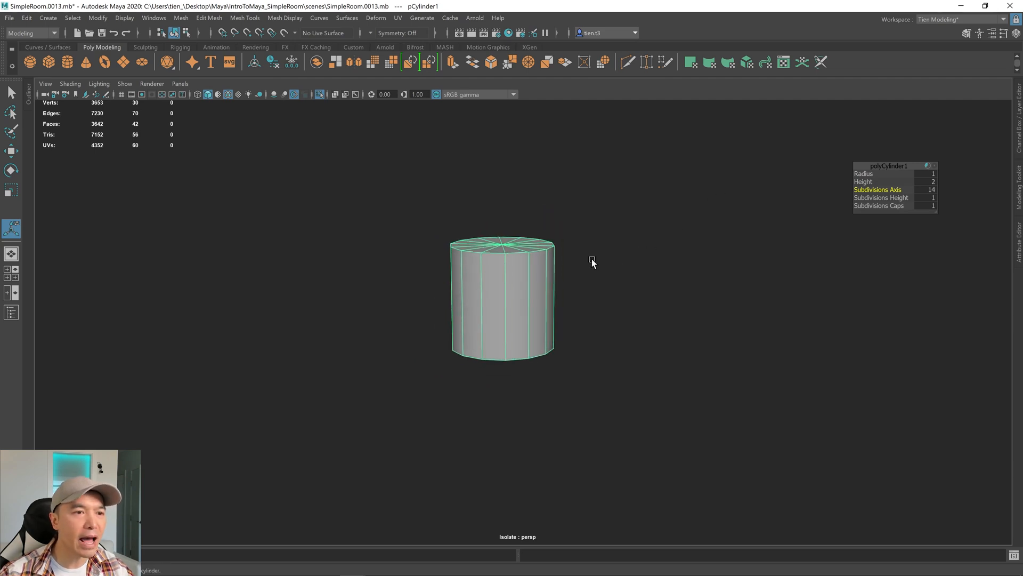
pyautogui.moveTo(576, 253)
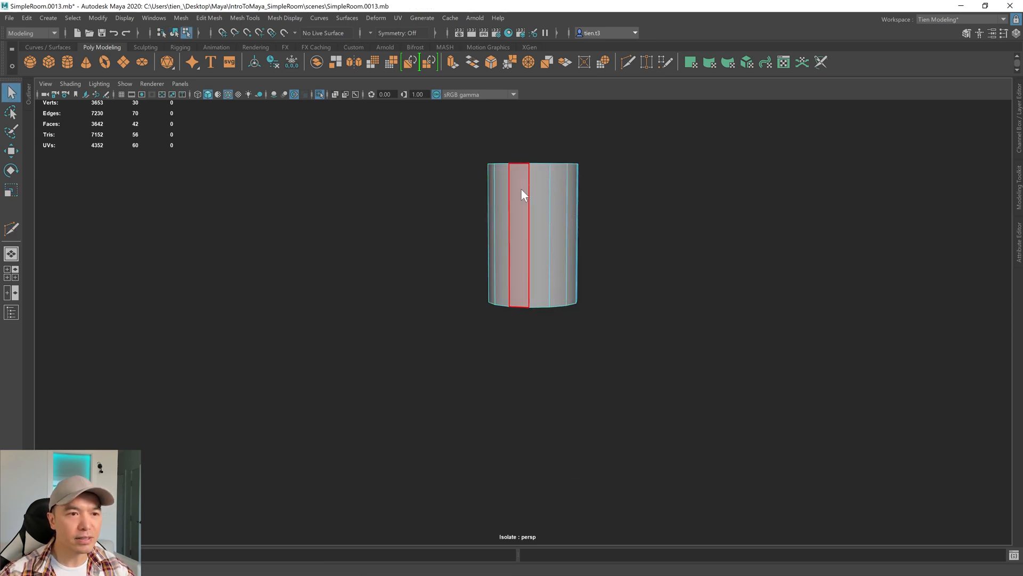
# Step: Cut an edge loop around the cylinder's middle with Multi-Cut
pyautogui.rightClick(523, 194)
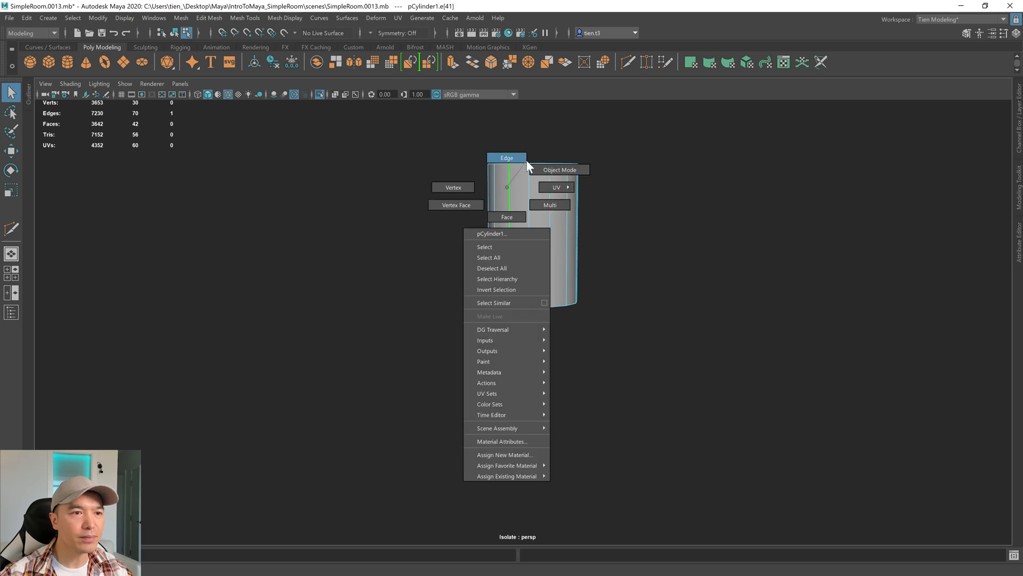
pyautogui.click(559, 170)
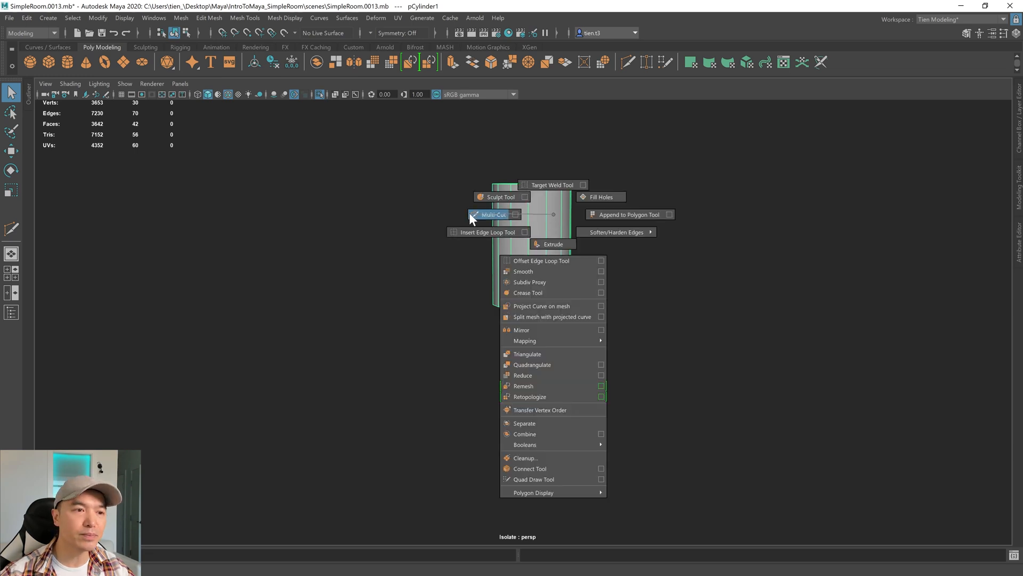
pyautogui.click(492, 215)
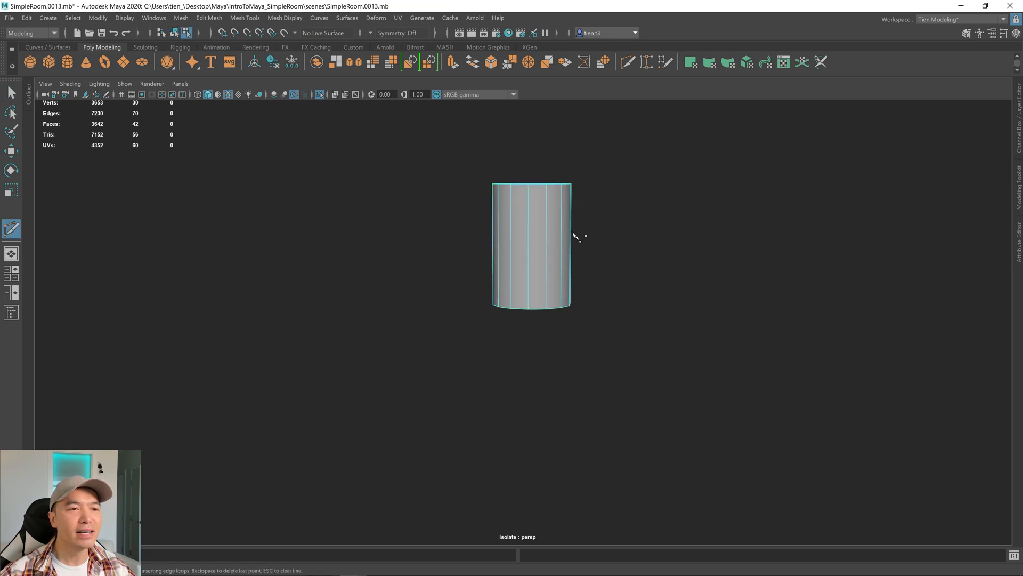
pyautogui.click(531, 244)
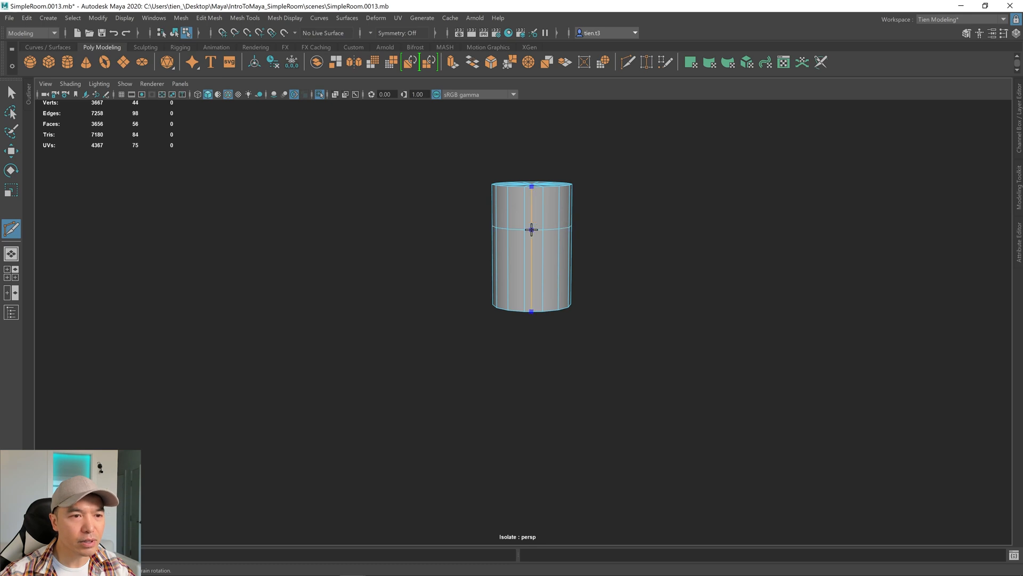
# Step: Scale the top and bottom vertex rings inward, then return to object mode
pyautogui.rightClick(532, 228)
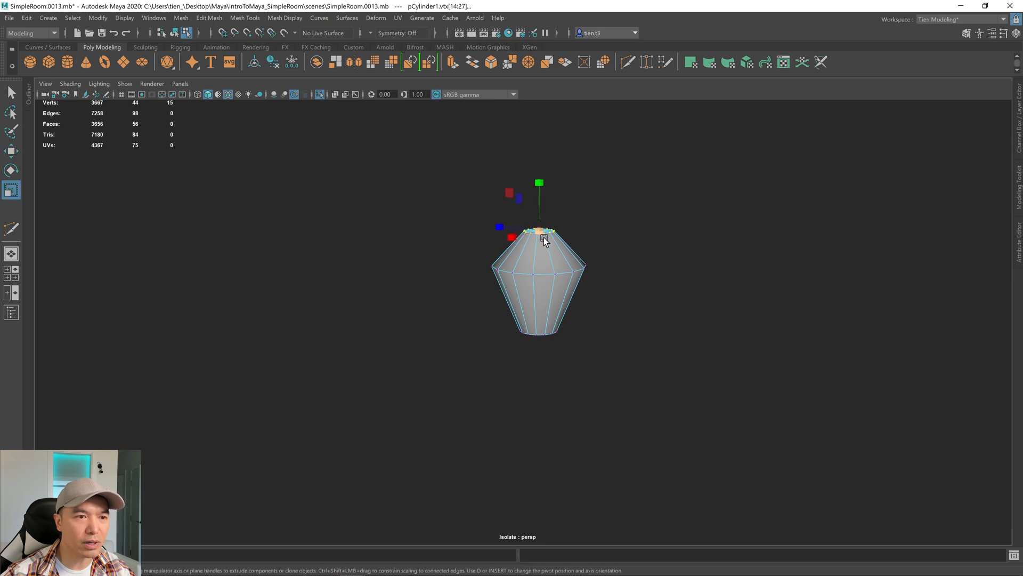
pyautogui.press('3')
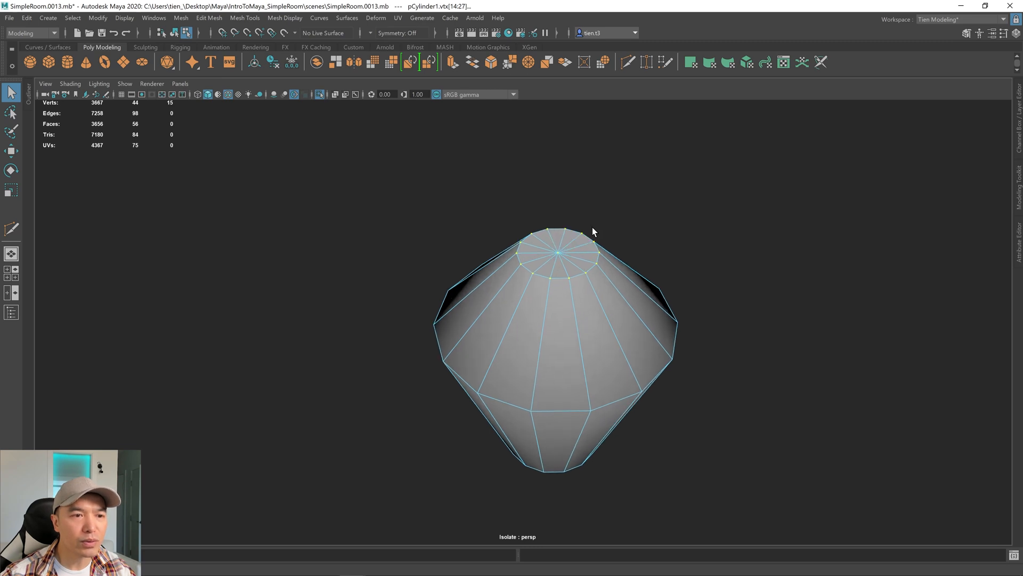
pyautogui.click(585, 250)
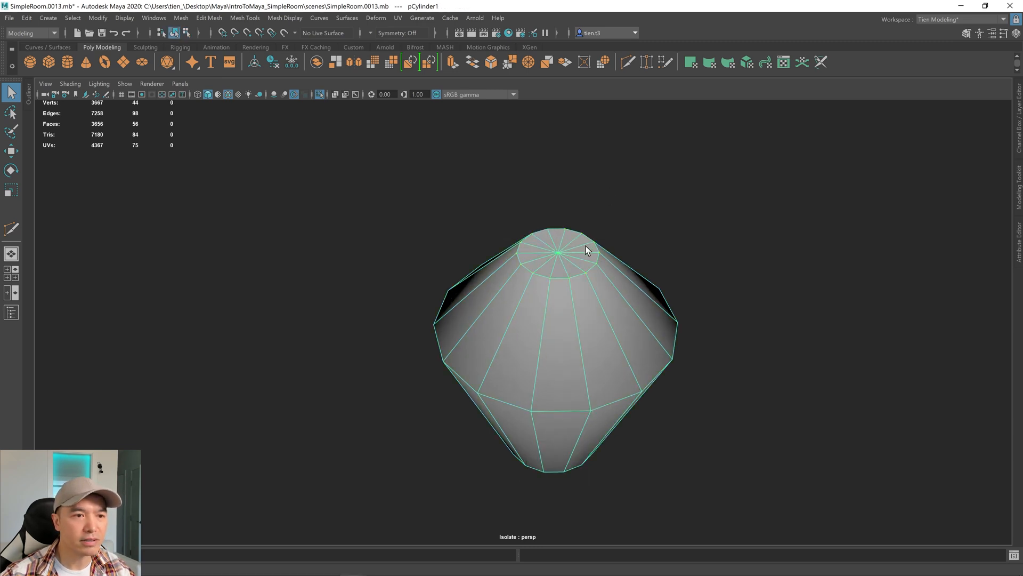
# Step: Extrude the vase's top cap face upward into a short narrow neck, previewing it smoothed
pyautogui.click(584, 215)
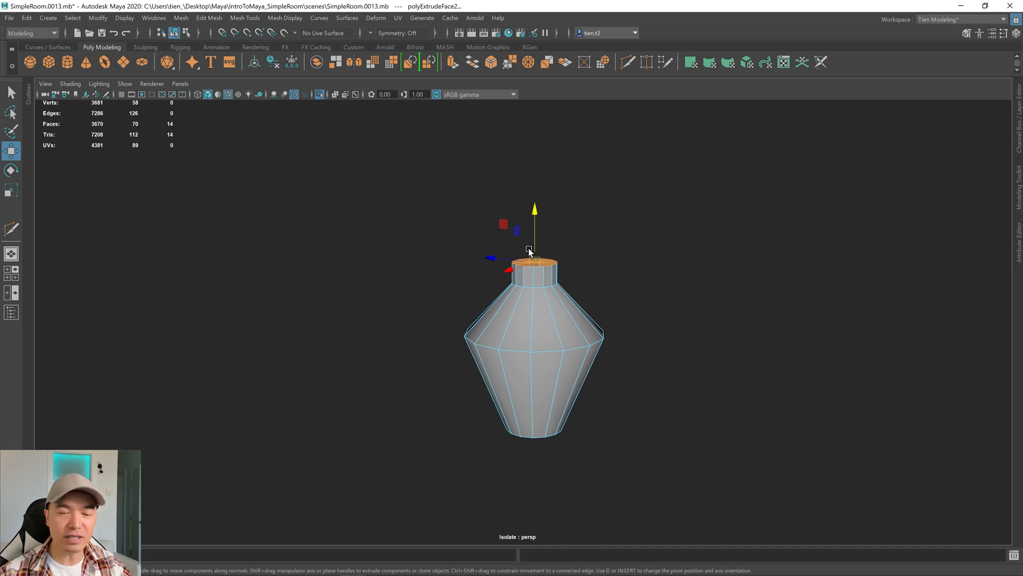
pyautogui.press('3')
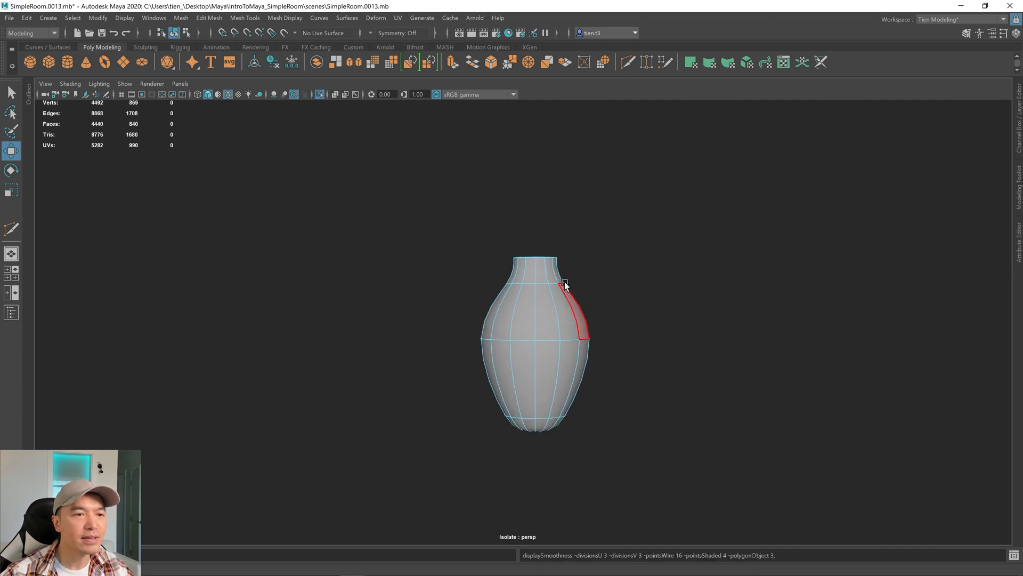
pyautogui.click(535, 338)
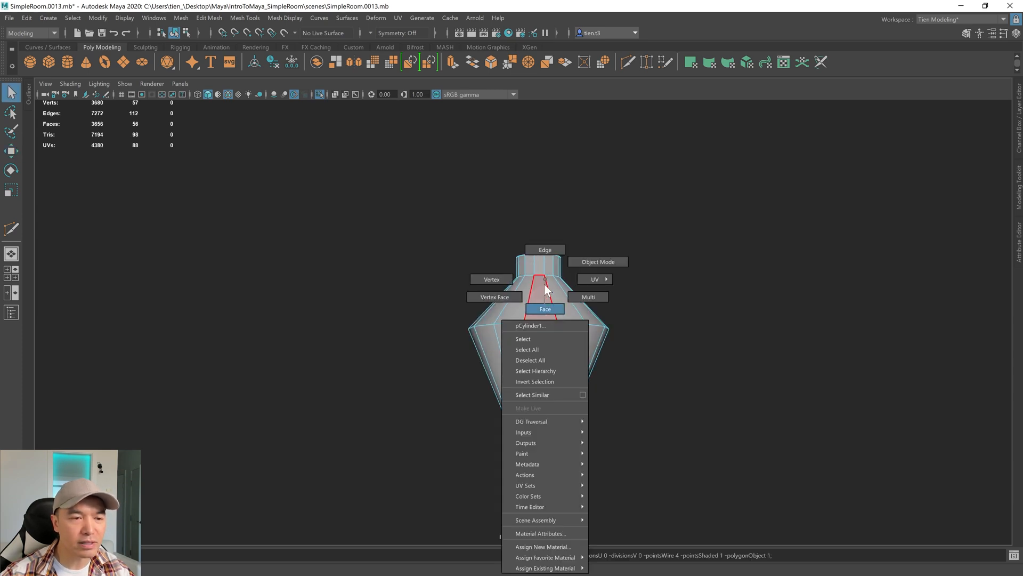
# Step: Bevel the edge loop at the vase's widest point using the Modeling Toolkit, then disable smooth preview
pyautogui.click(544, 249)
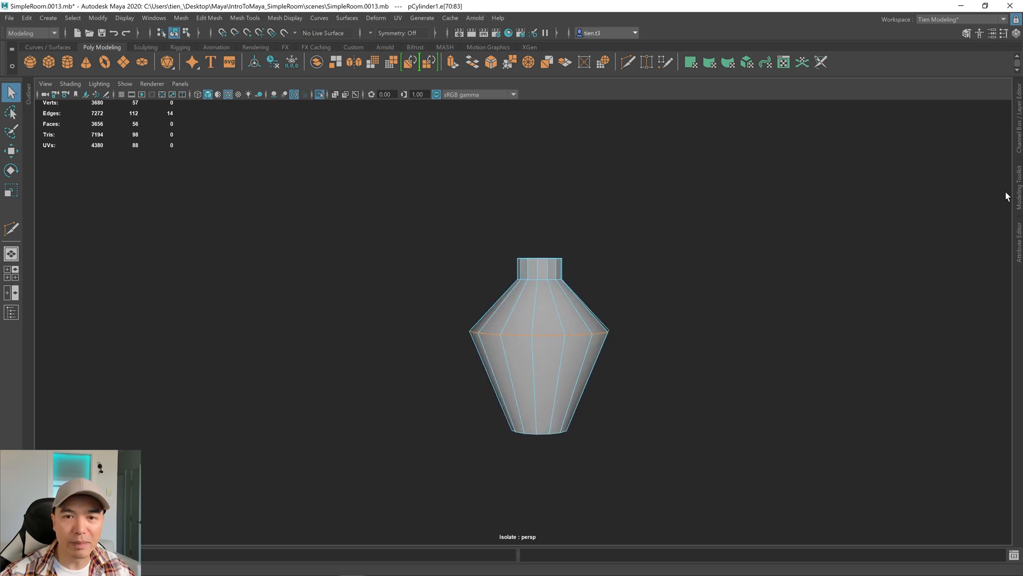
pyautogui.click(1015, 196)
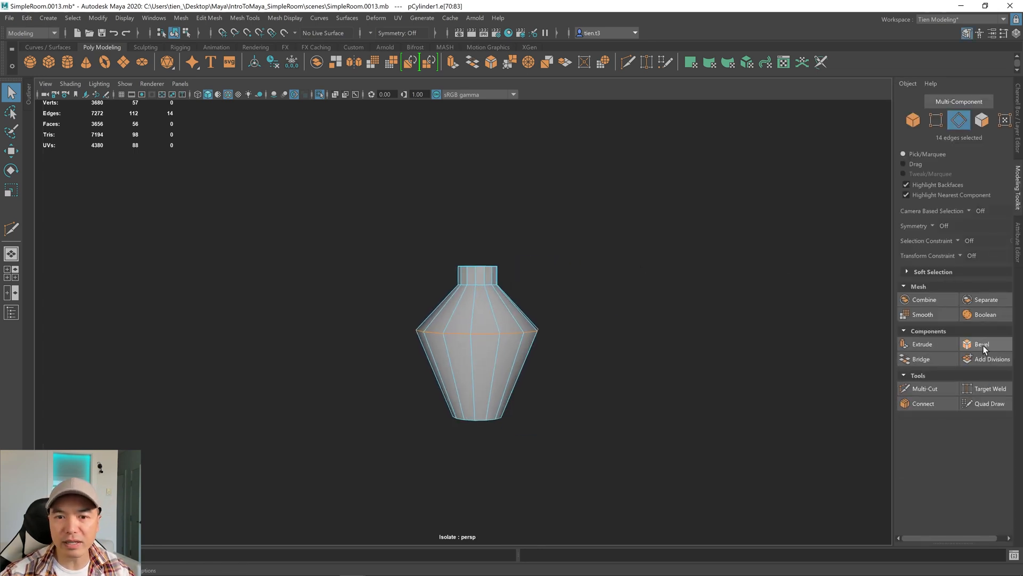
pyautogui.click(981, 344)
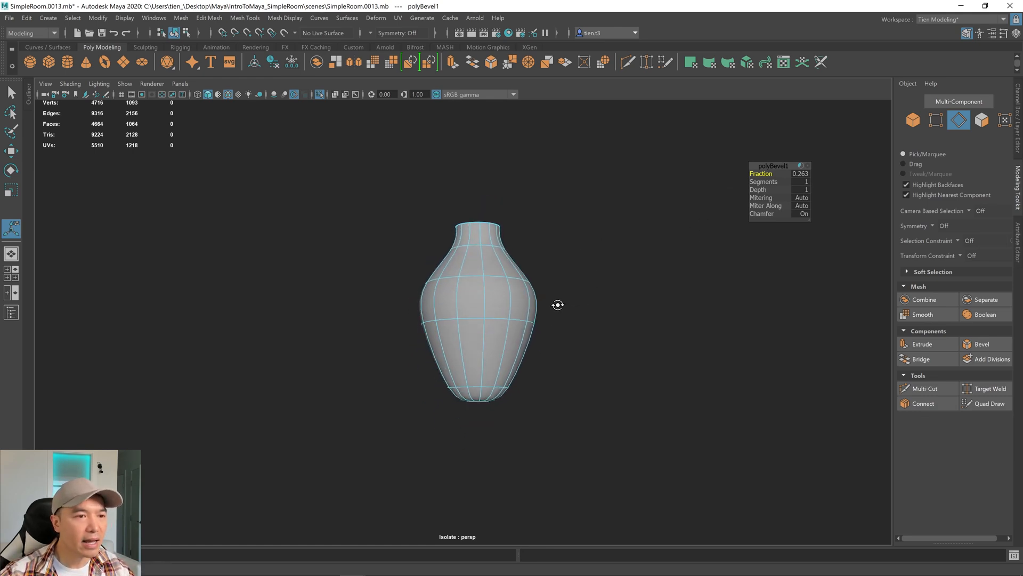
pyautogui.press('1')
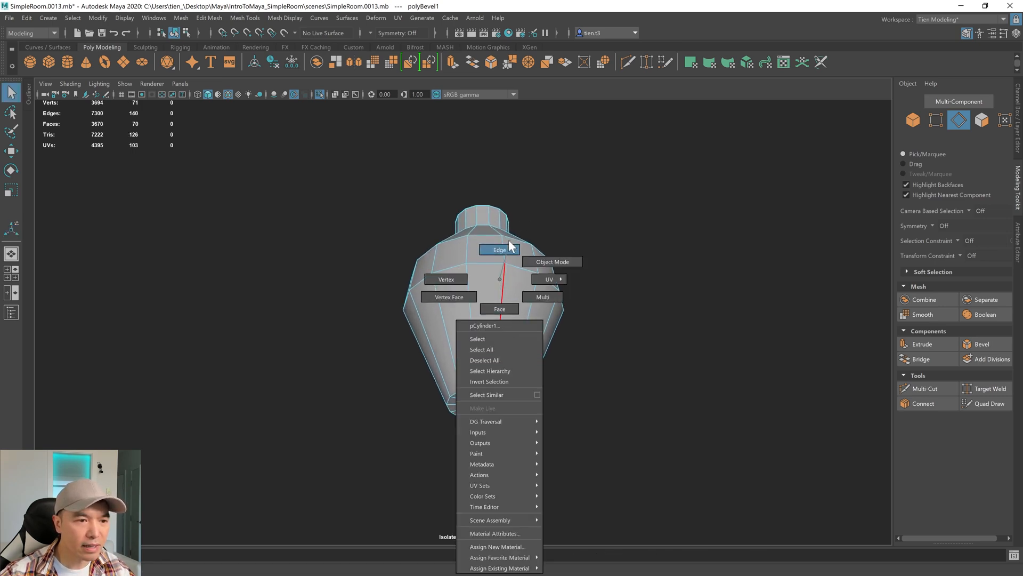
# Step: Bevel the vase's bottom rim edge loop and return to object mode
pyautogui.click(498, 250)
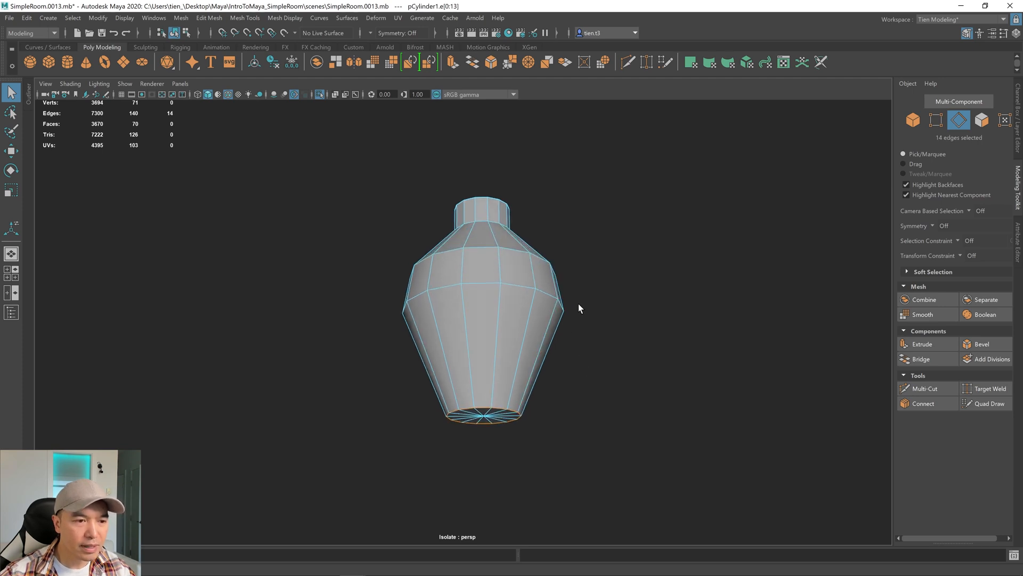
pyautogui.rightClick(579, 307)
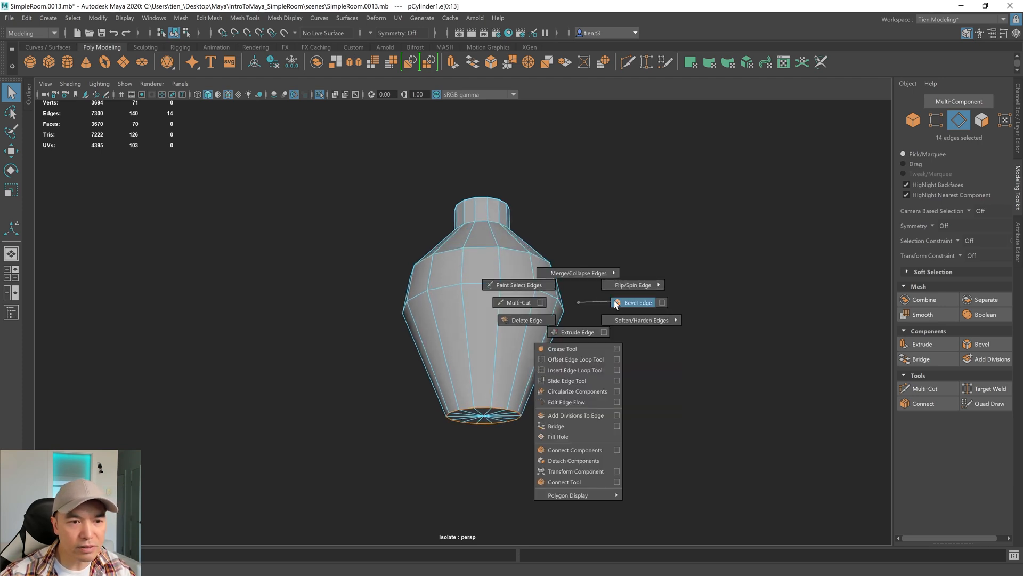
pyautogui.click(638, 302)
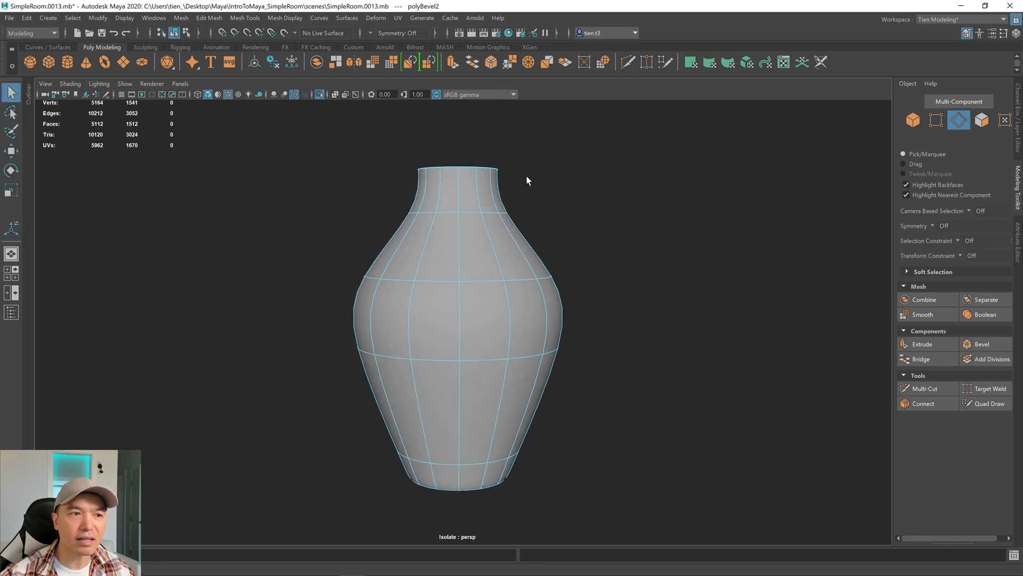
pyautogui.click(495, 181)
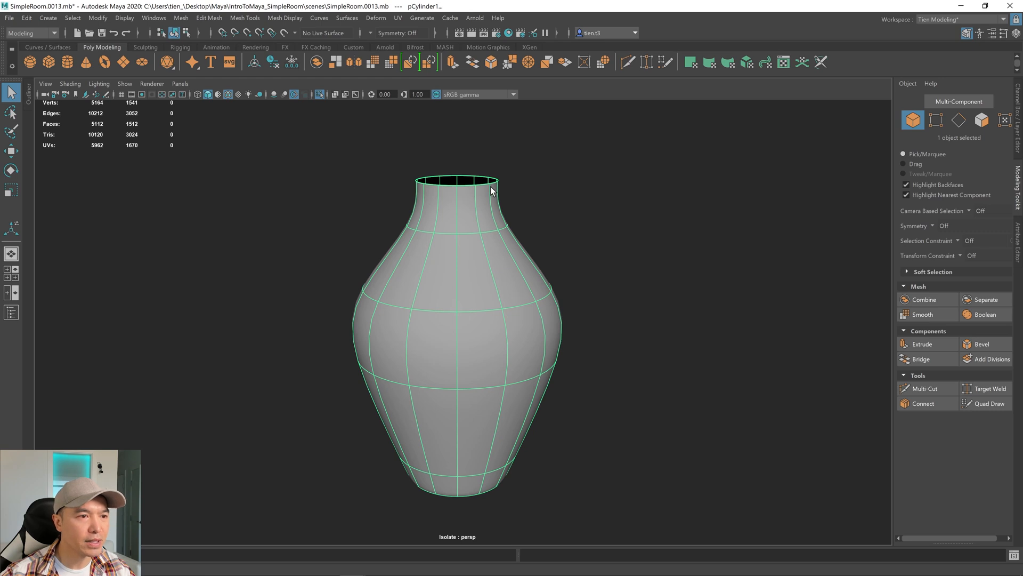
# Step: Insert a Multi-Cut edge loop just below the neck rim, with smooth preview on
pyautogui.press('1')
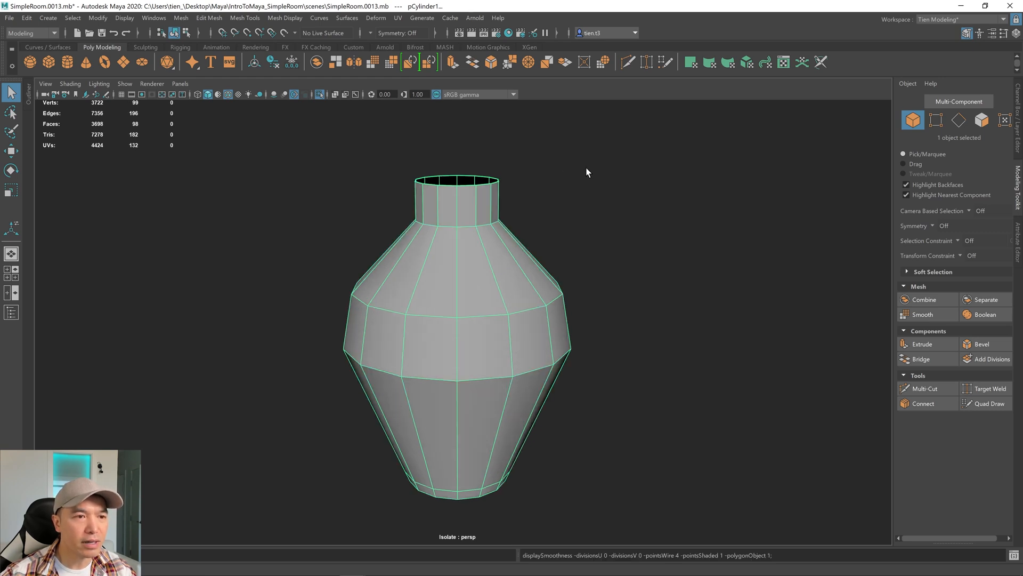
pyautogui.click(923, 389)
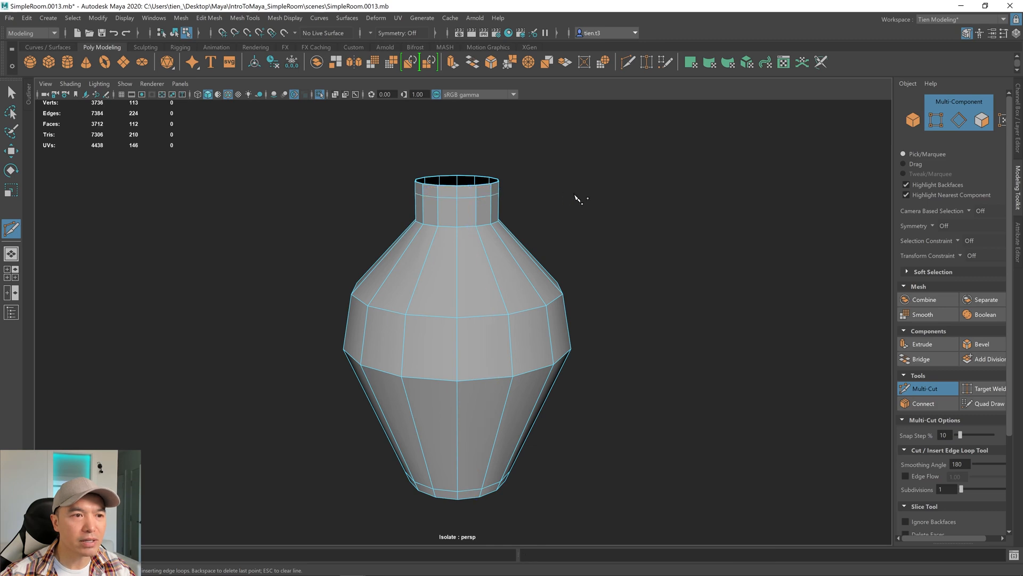
pyautogui.press('3')
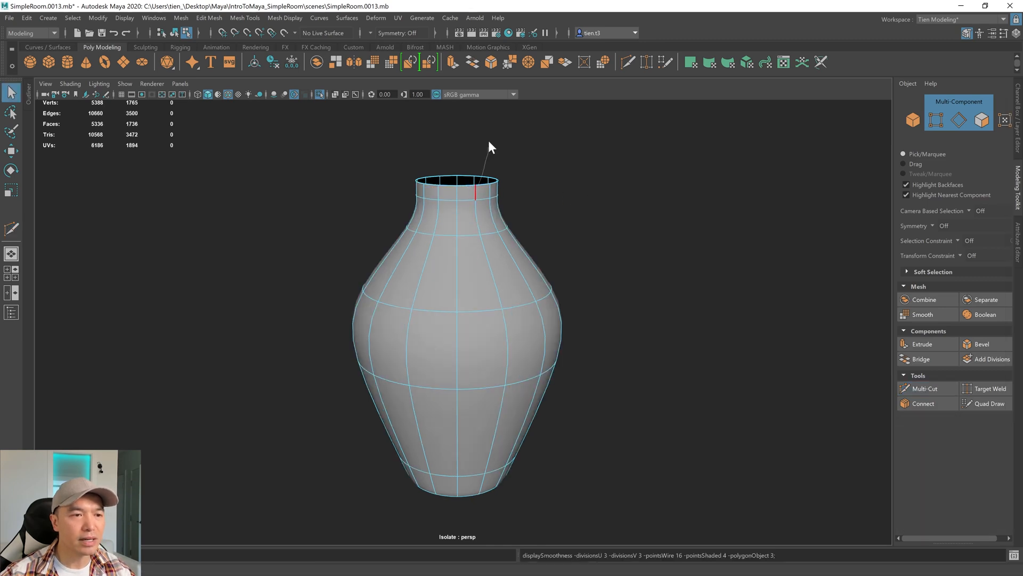
pyautogui.click(460, 206)
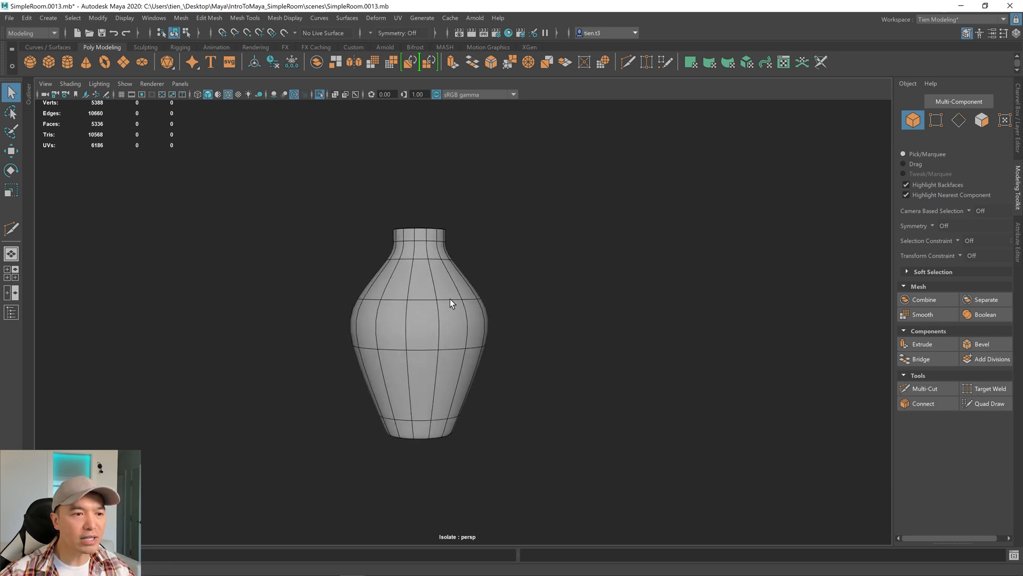
# Step: Select the vase and undo back to its faceted, open-topped single-wall form
pyautogui.click(407, 241)
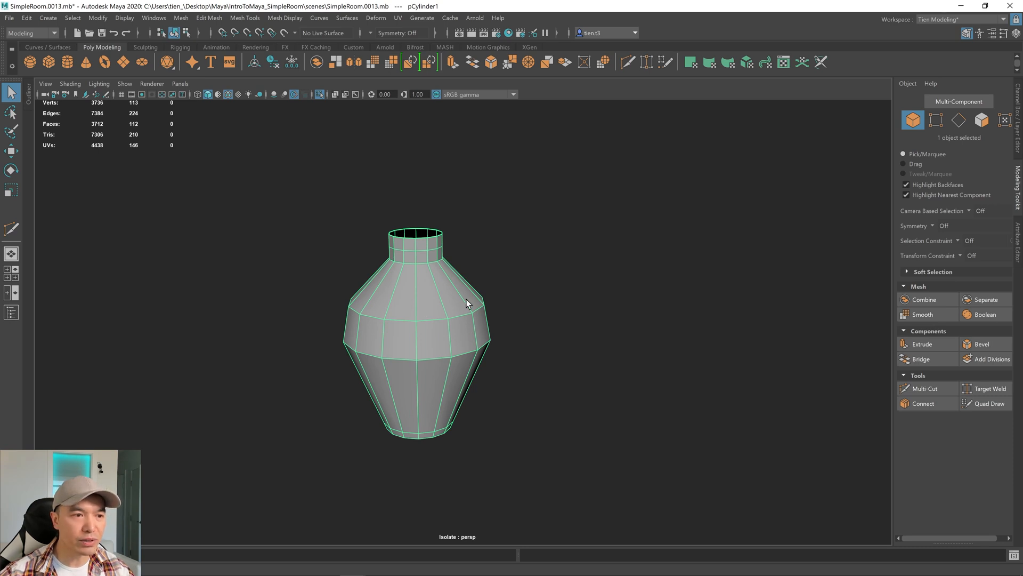
pyautogui.moveTo(433, 272)
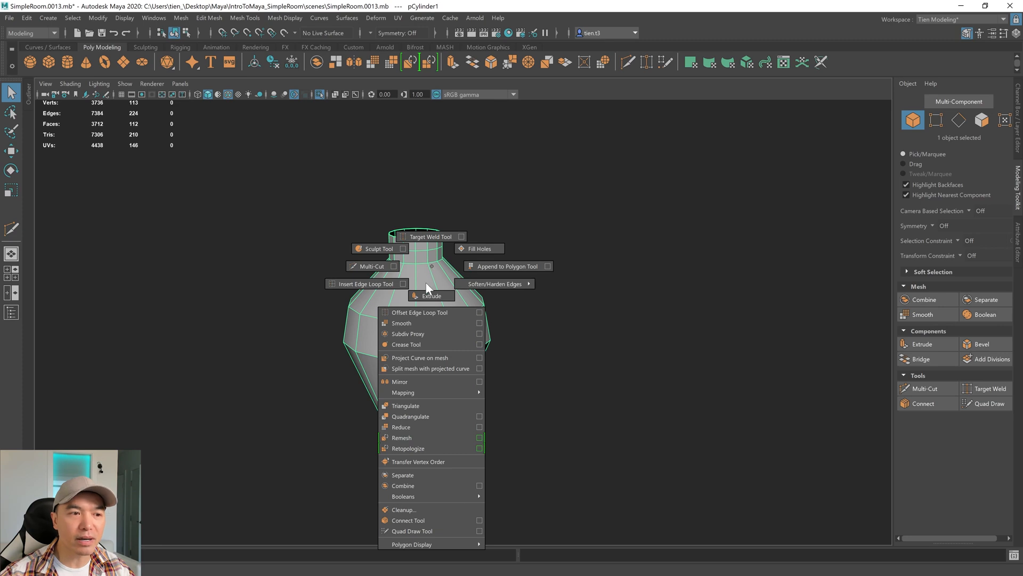
pyautogui.moveTo(437, 268)
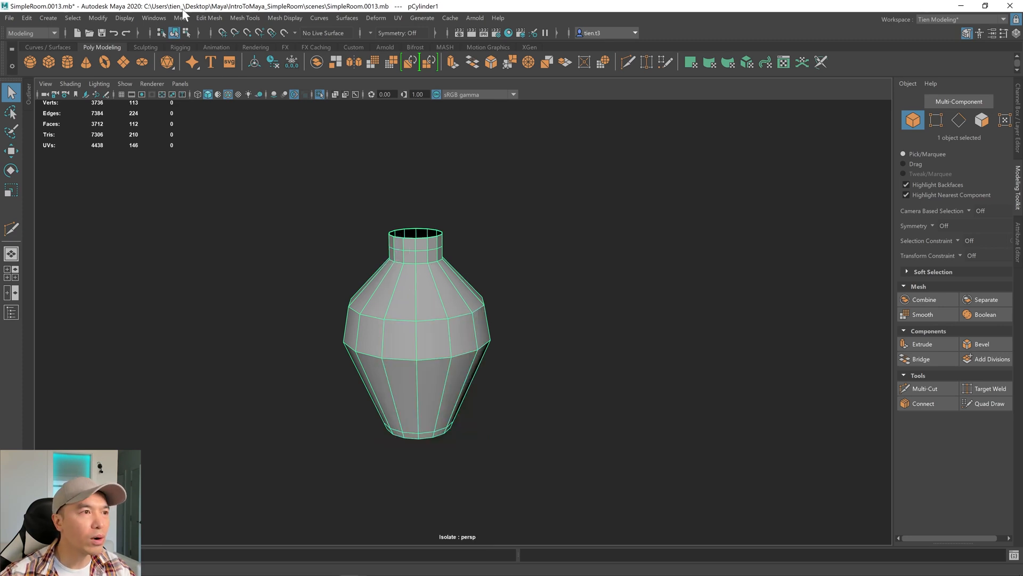
pyautogui.click(181, 18)
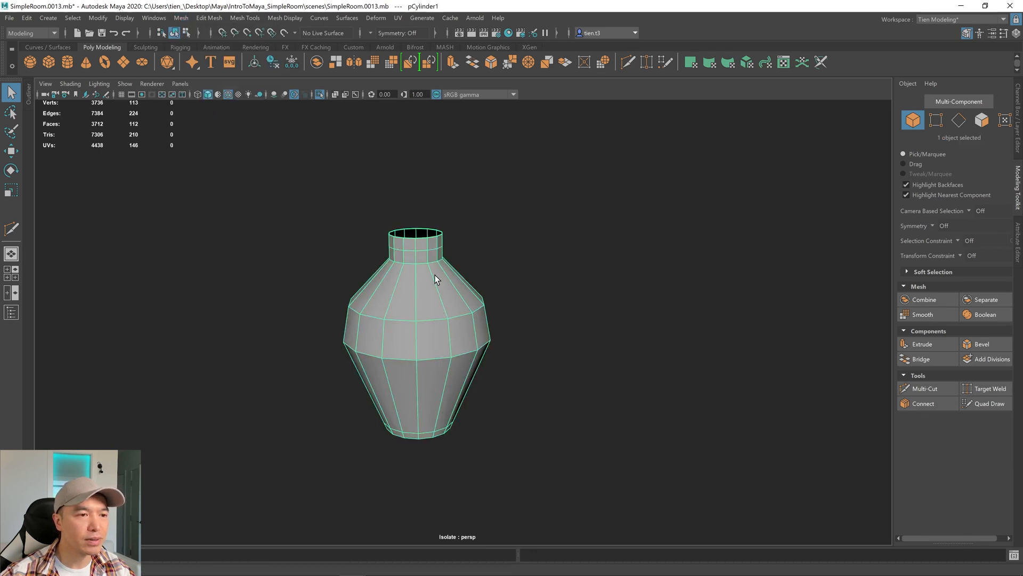
pyautogui.click(923, 314)
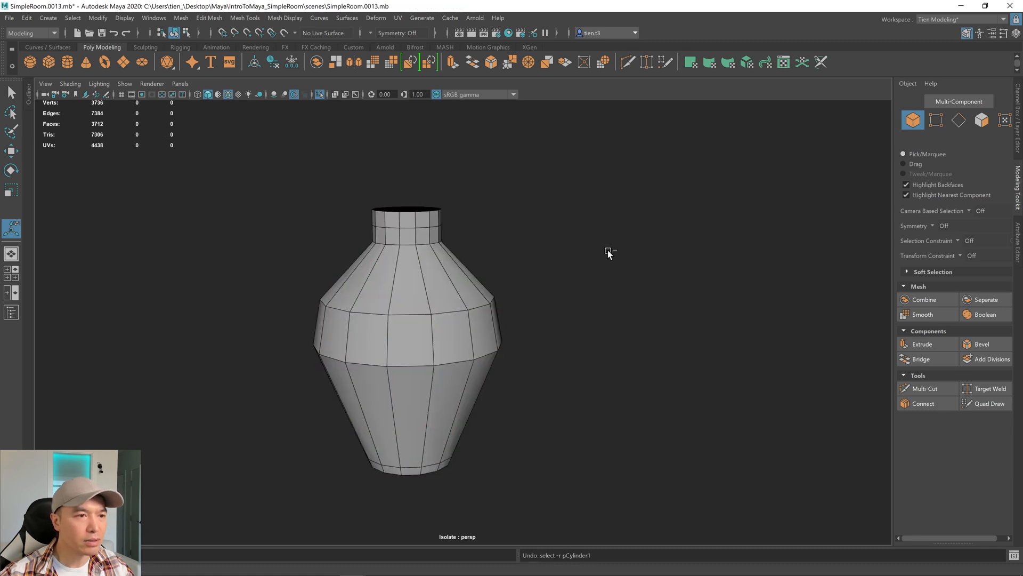
# Step: Extrude all vase faces to about 0.15 thickness, then switch back to object mode
pyautogui.click(430, 299)
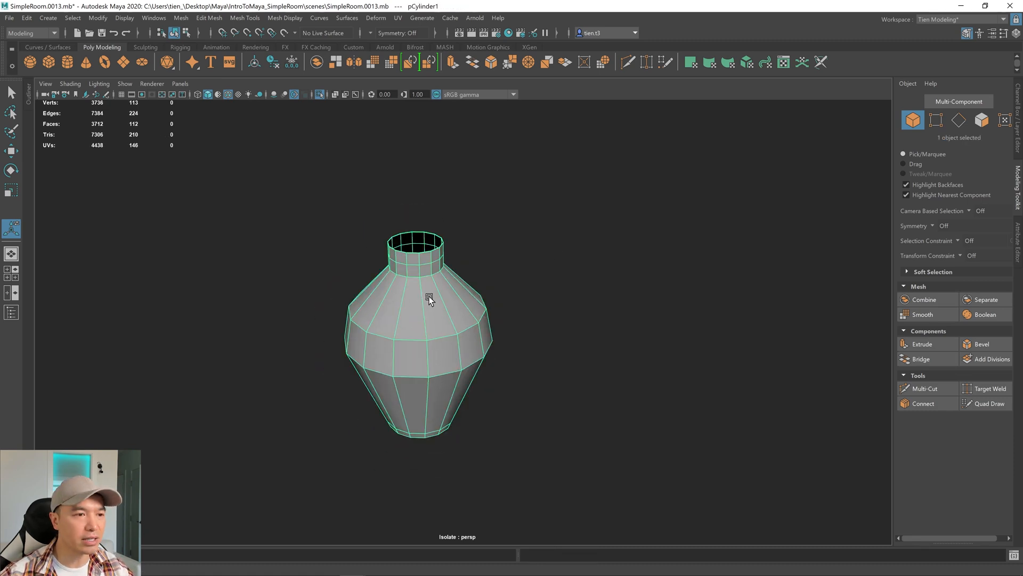
pyautogui.rightClick(428, 297)
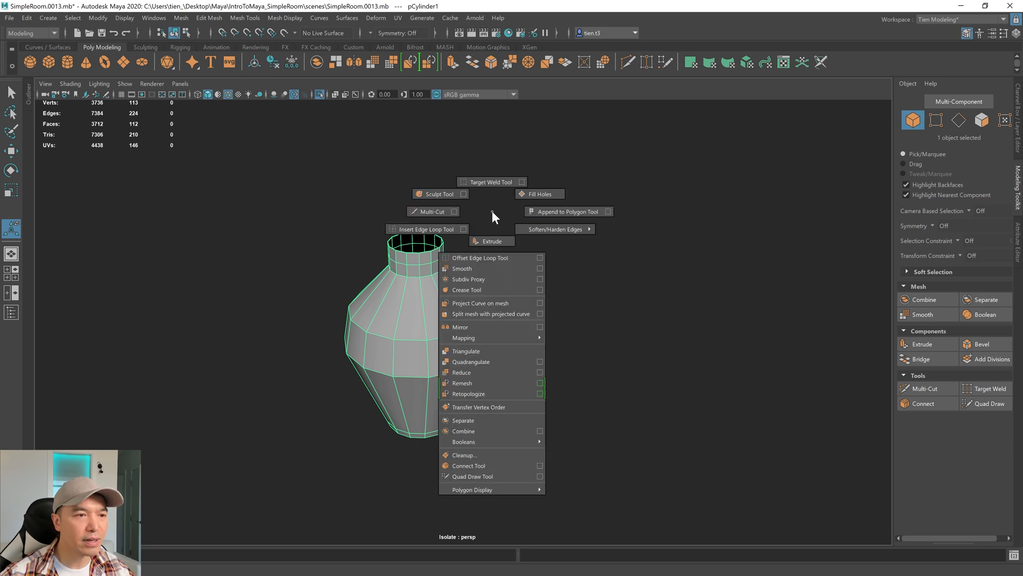
pyautogui.click(492, 241)
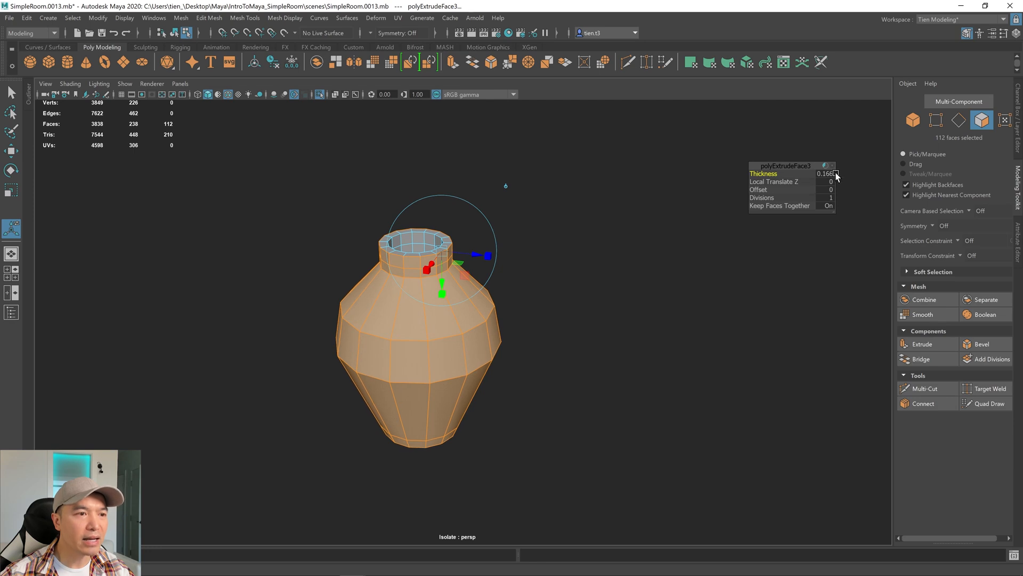
pyautogui.moveTo(819, 199)
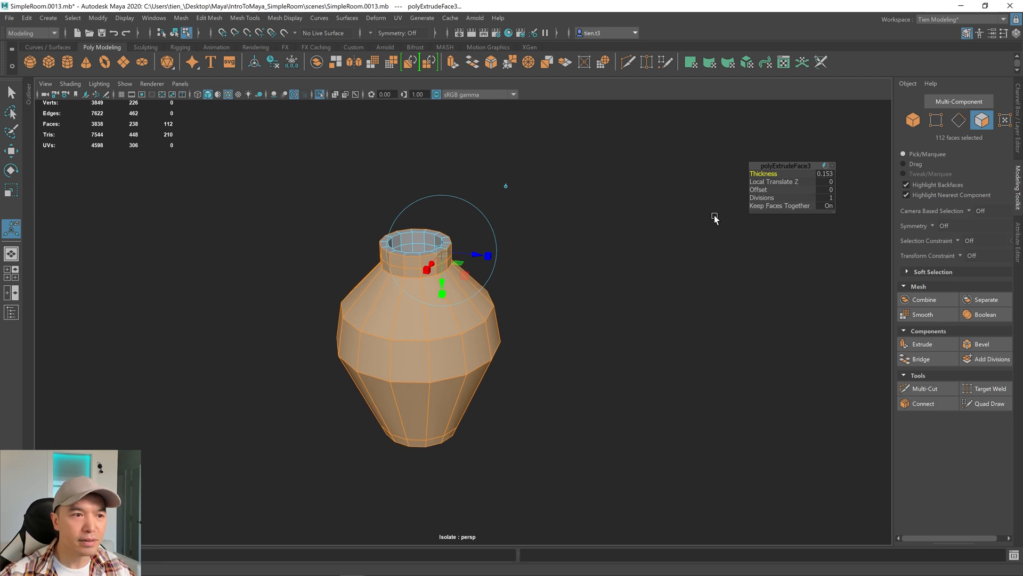
pyautogui.rightClick(431, 281)
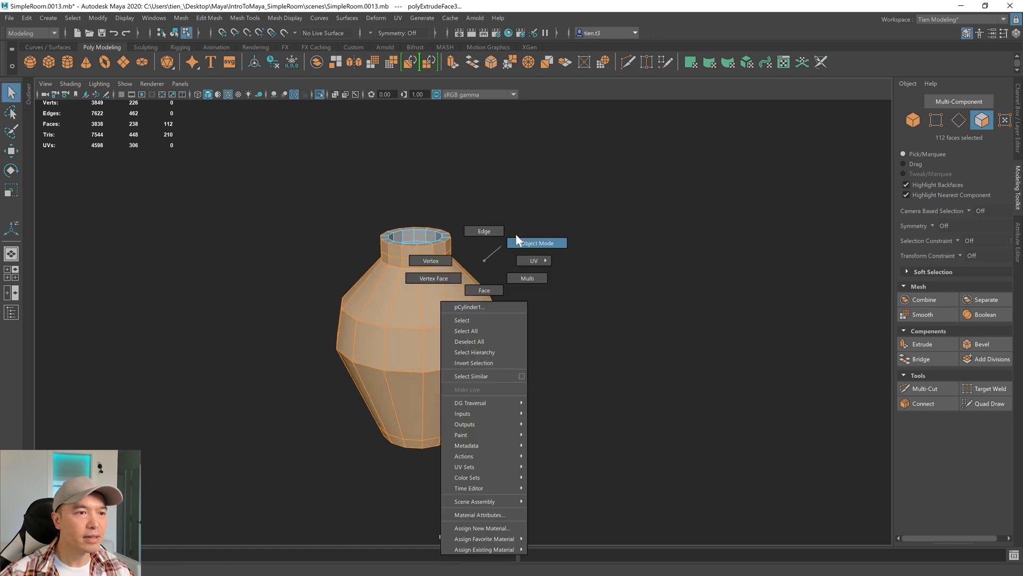
pyautogui.click(537, 241)
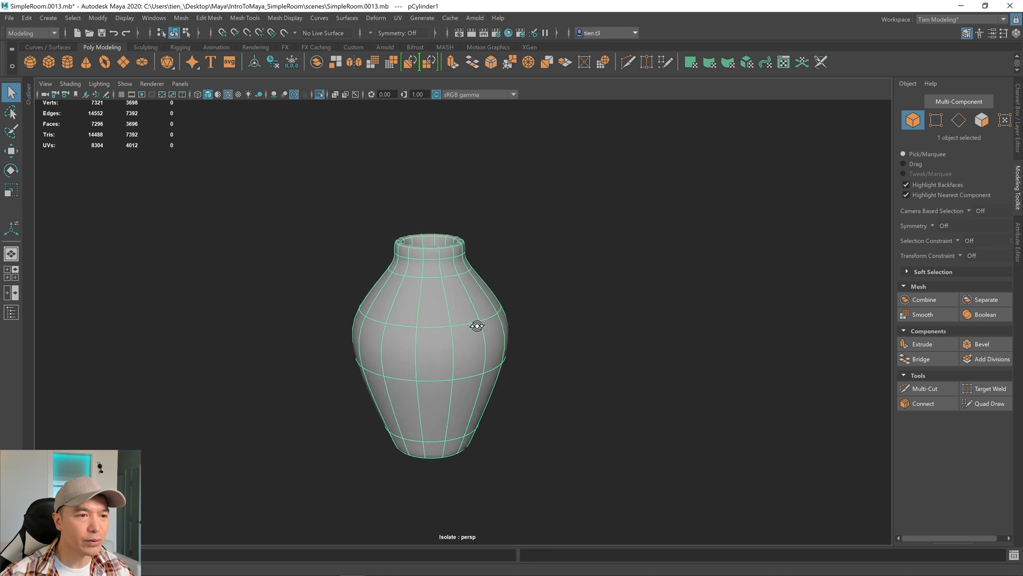
# Step: Apply Smooth with 1 division to the thick-walled vase, then deselect to inspect it
pyautogui.press('1')
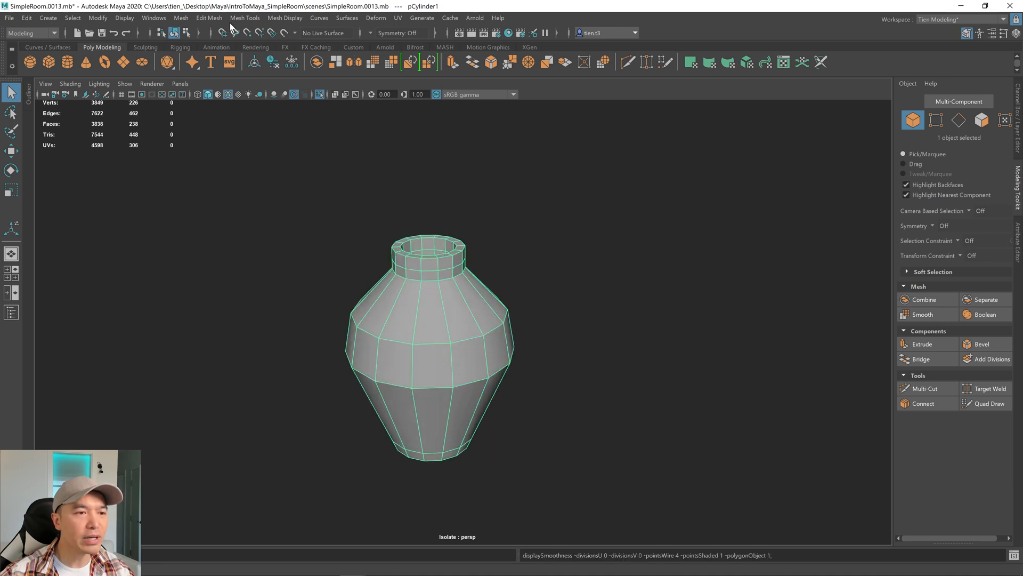
pyautogui.click(181, 18)
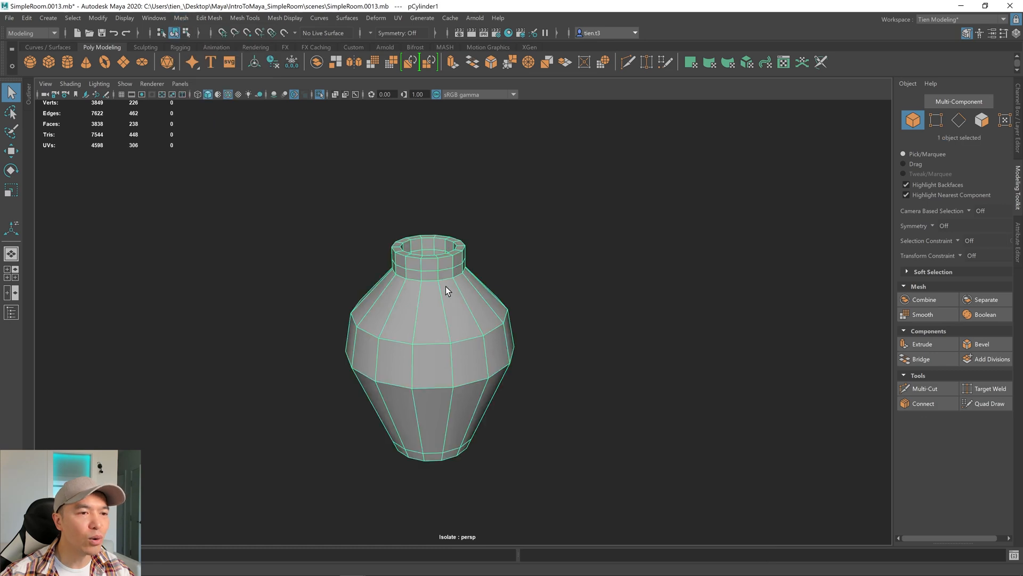
pyautogui.moveTo(441, 279)
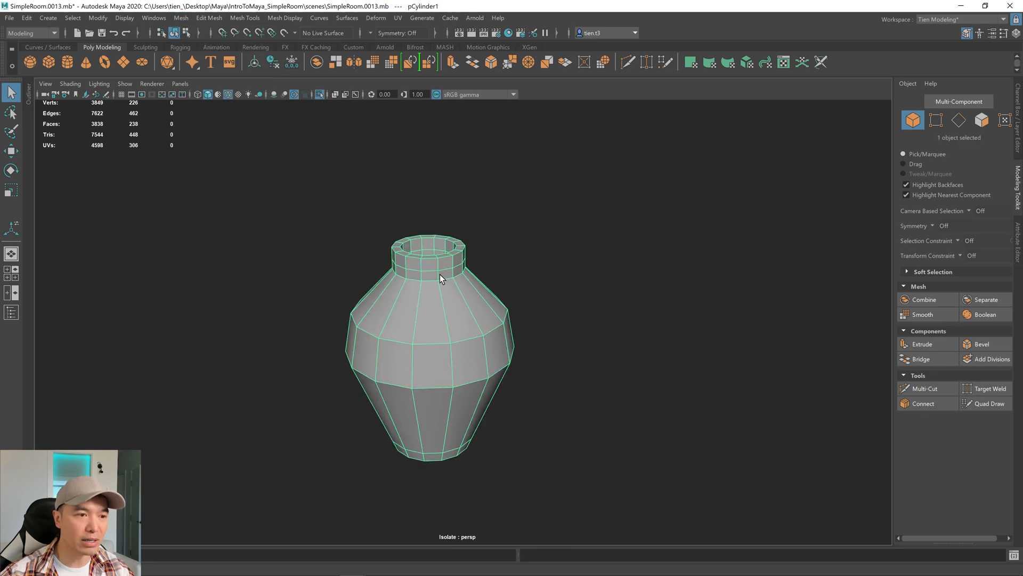
pyautogui.rightClick(441, 281)
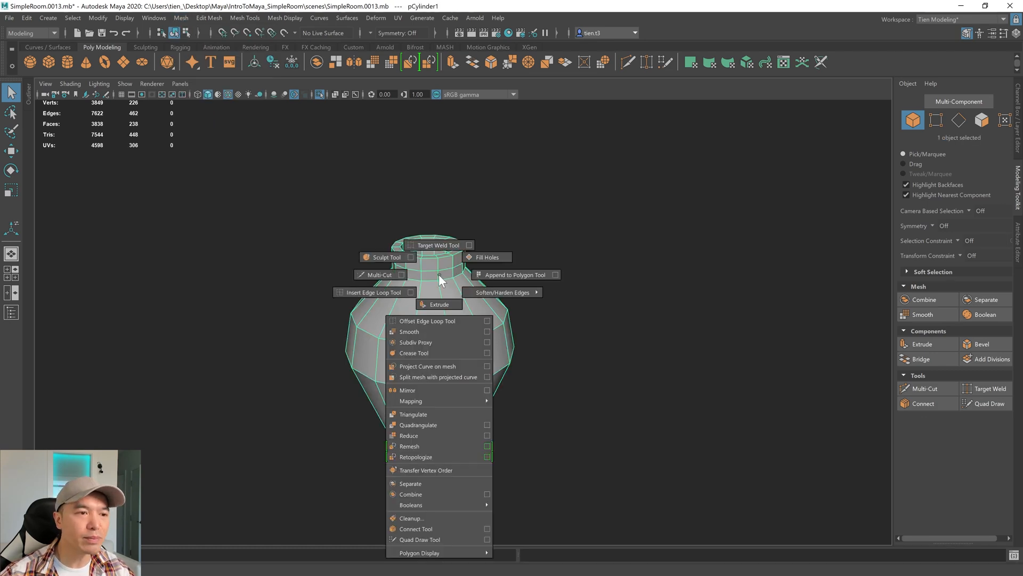
pyautogui.click(409, 332)
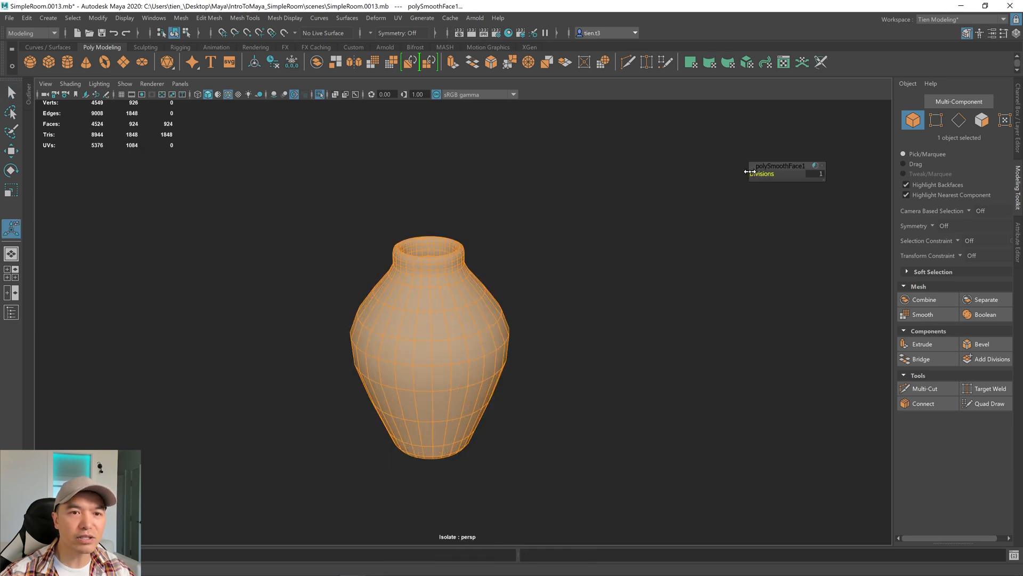
pyautogui.click(519, 251)
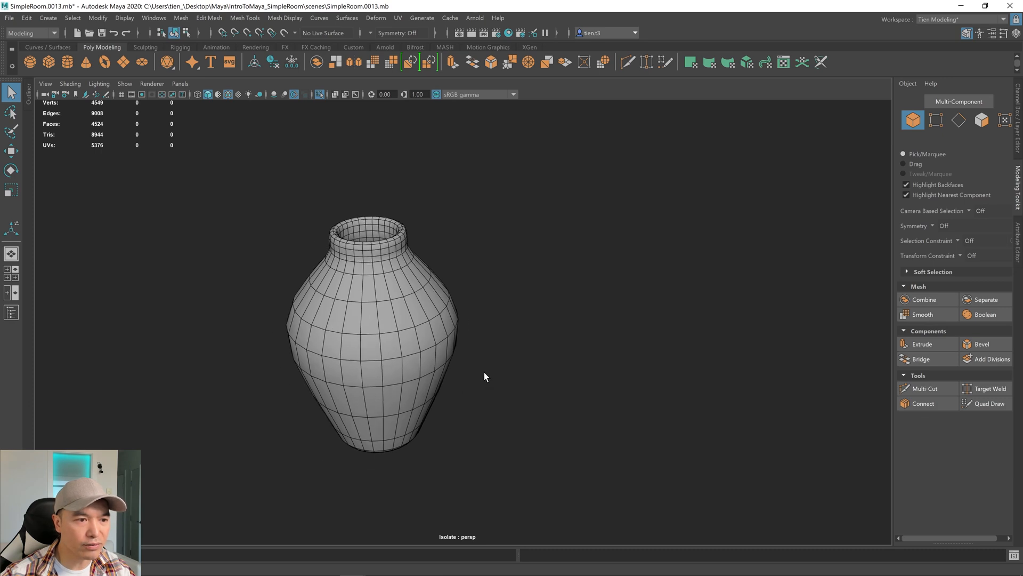
# Step: Rename the smoothed vase object to 'Vase1' in the Channel Box
pyautogui.scroll(-3)
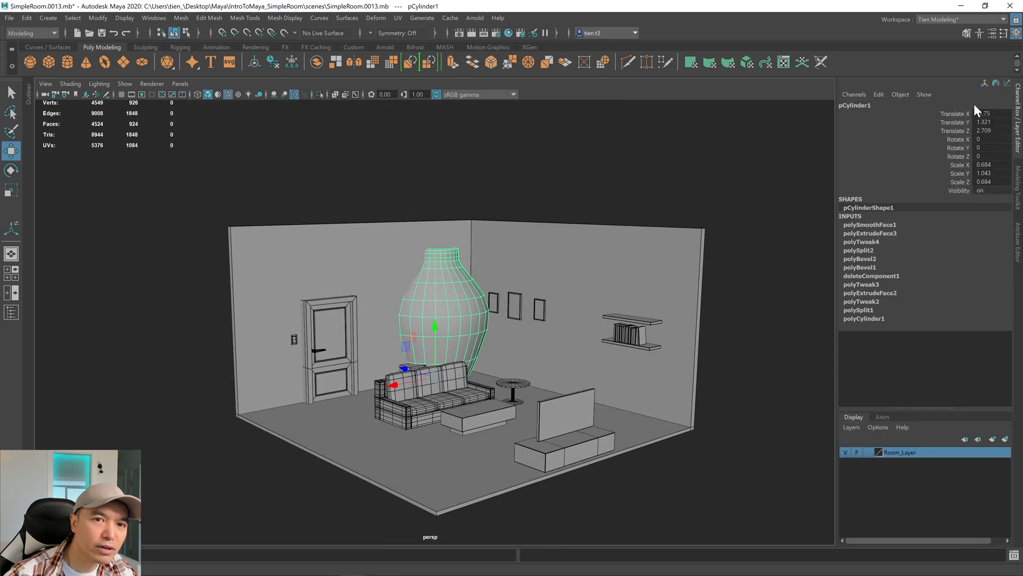
pyautogui.doubleClick(855, 105)
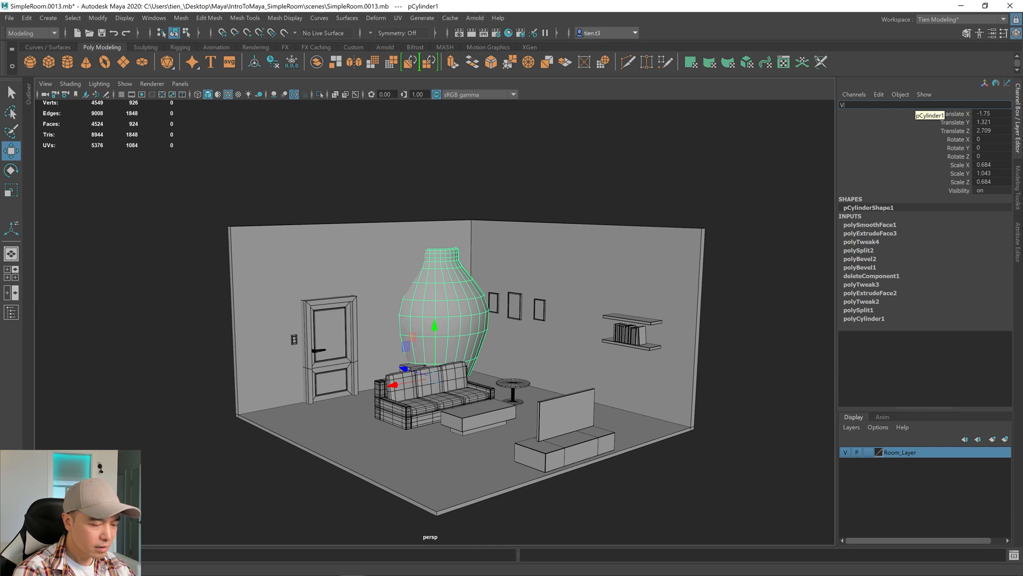
pyautogui.write('Vase1')
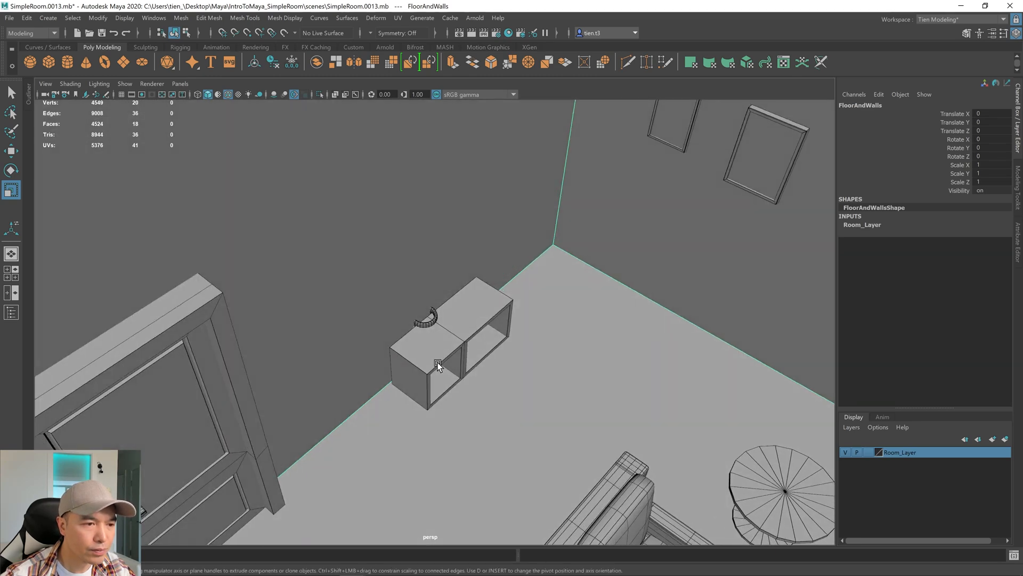
# Step: Scale Vase1 down and move it onto the top of the side cabinet
pyautogui.click(427, 320)
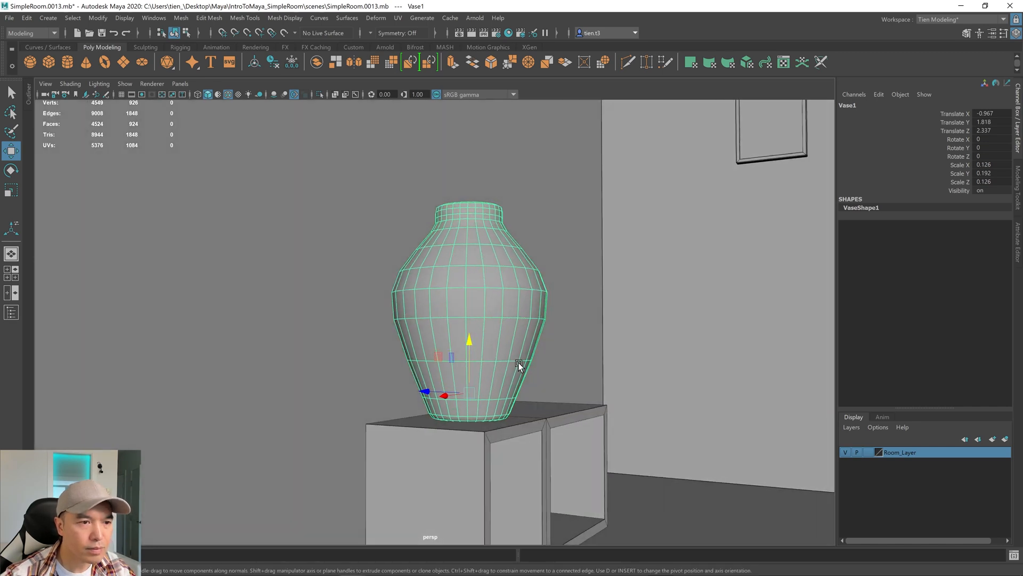
pyautogui.click(11, 189)
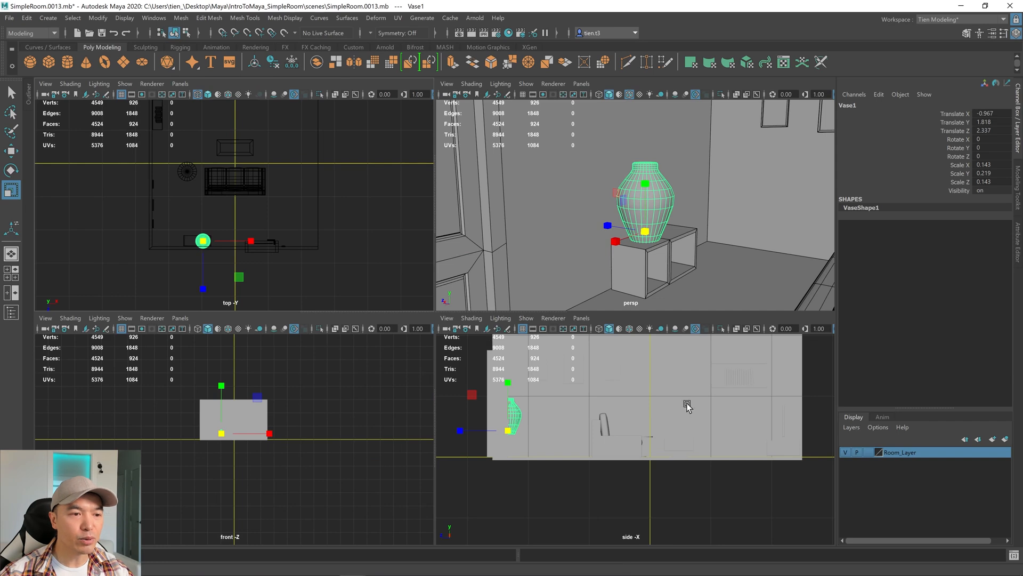
pyautogui.moveTo(204, 404)
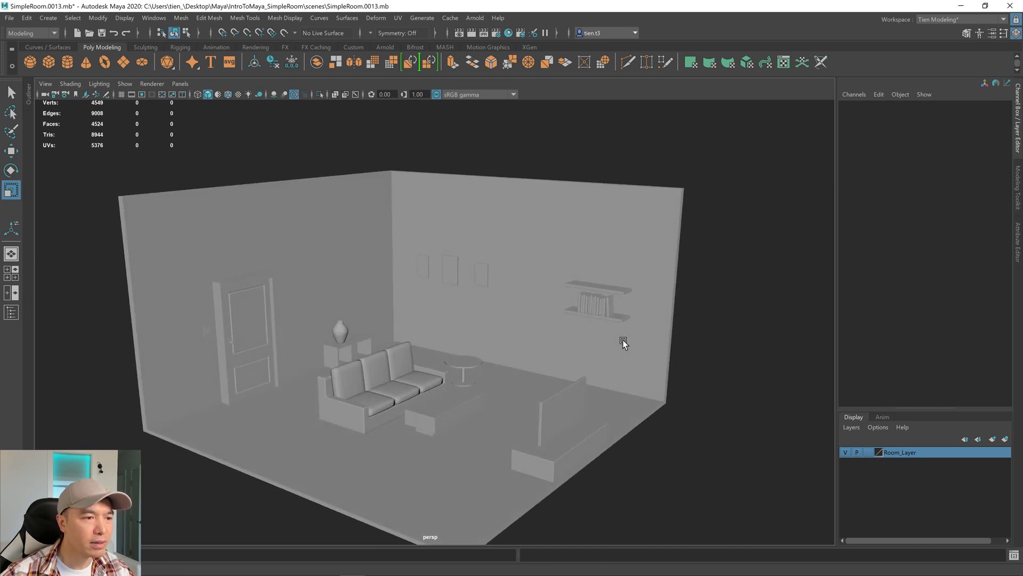
pyautogui.moveTo(398, 340)
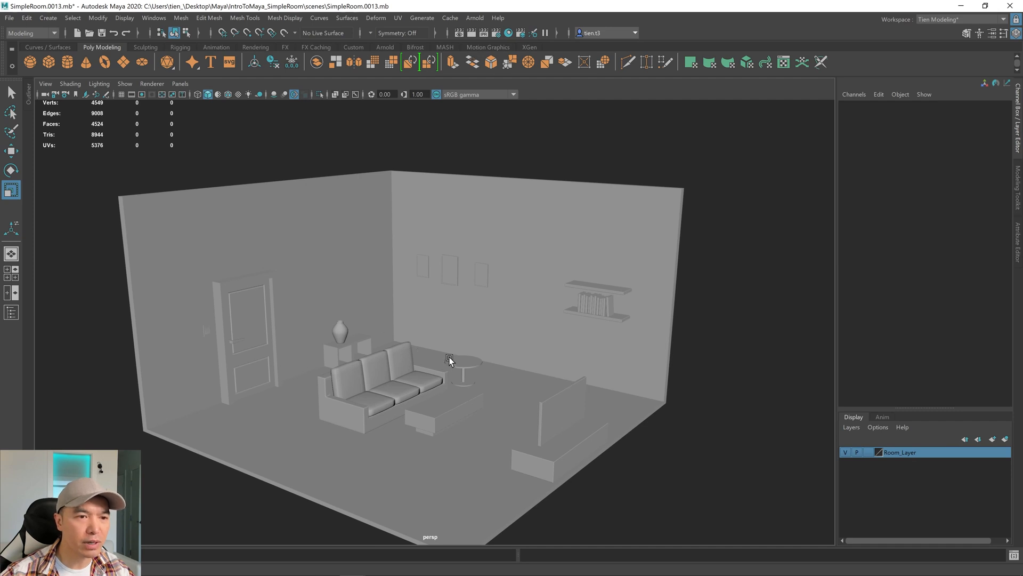
pyautogui.moveTo(316, 61)
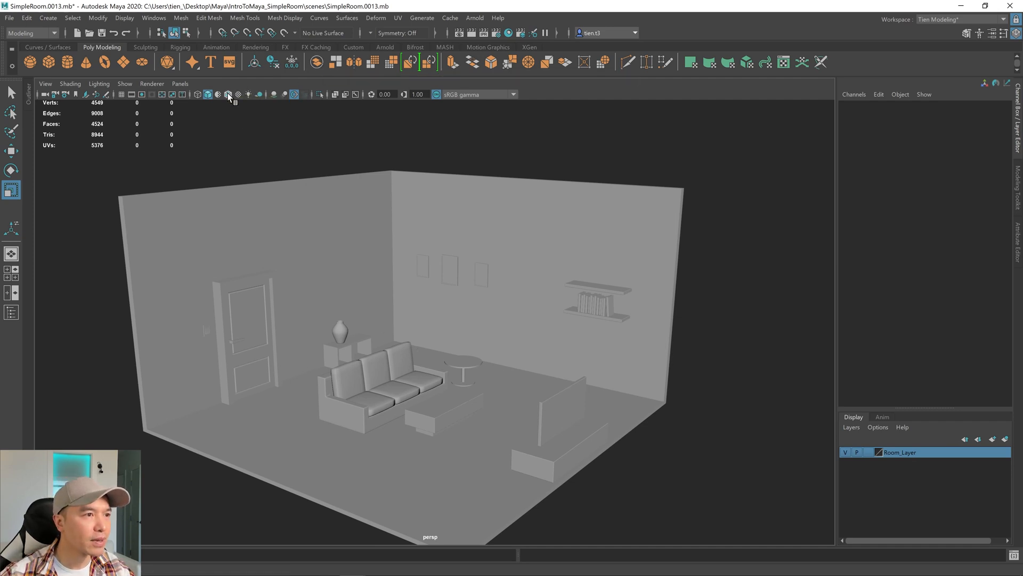
# Step: Turn on Wireframe on Shaded in the viewport panel toolbar
pyautogui.click(227, 94)
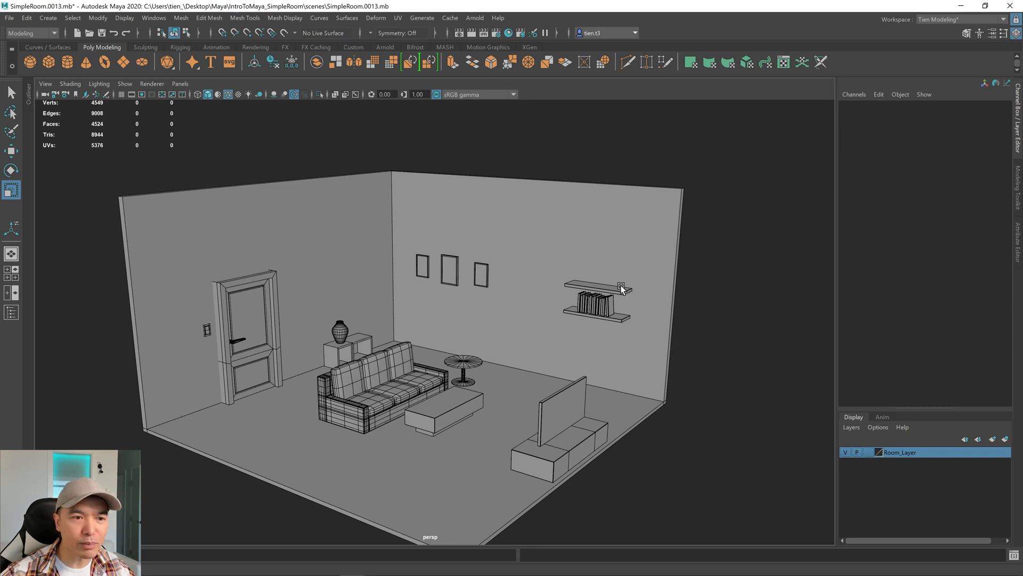
# Step: Place two scaled-down copies of Vase1, ending with Vase3, on the upper wall shelf
pyautogui.click(339, 326)
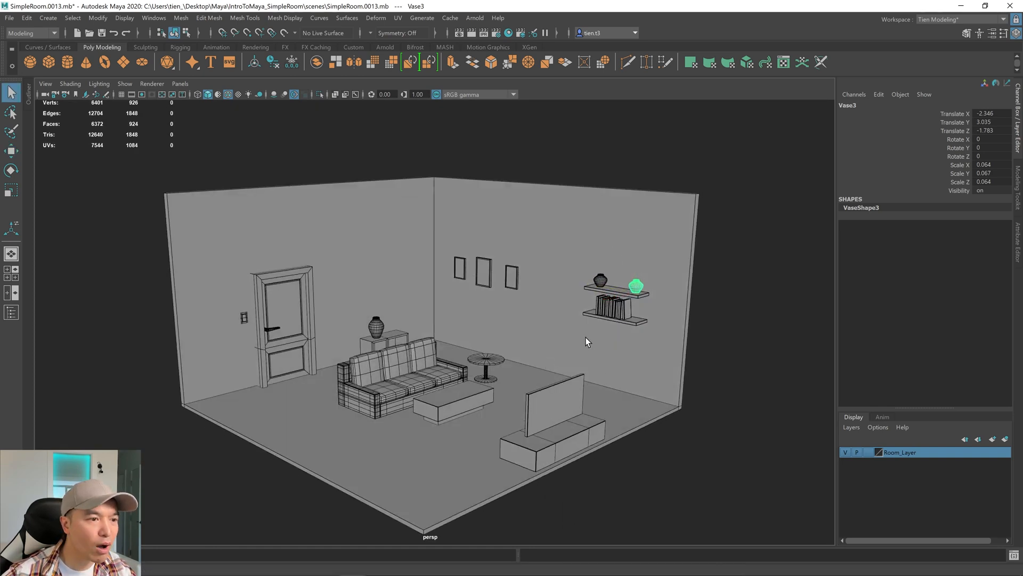
pyautogui.moveTo(649, 373)
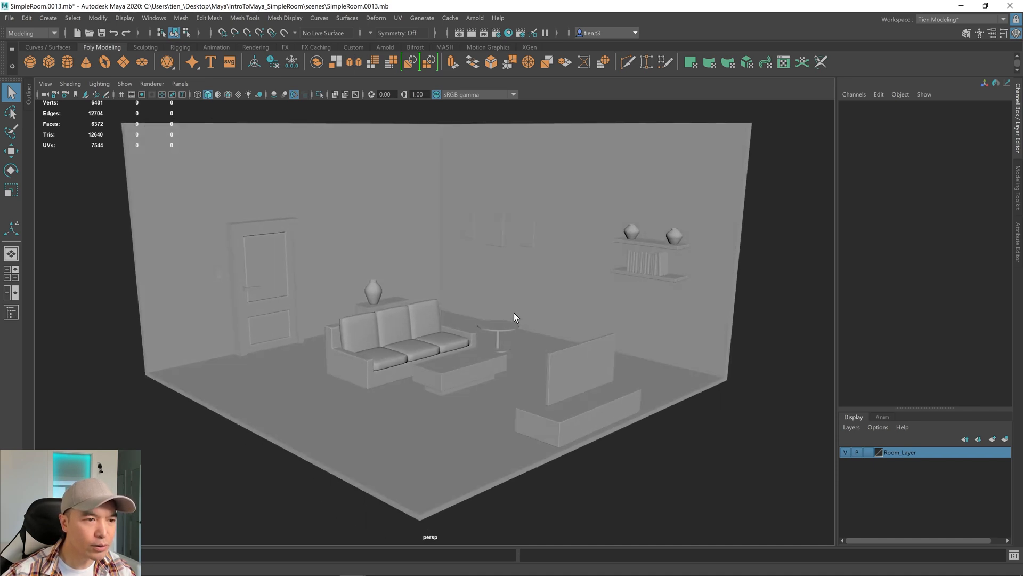
pyautogui.rightClick(515, 316)
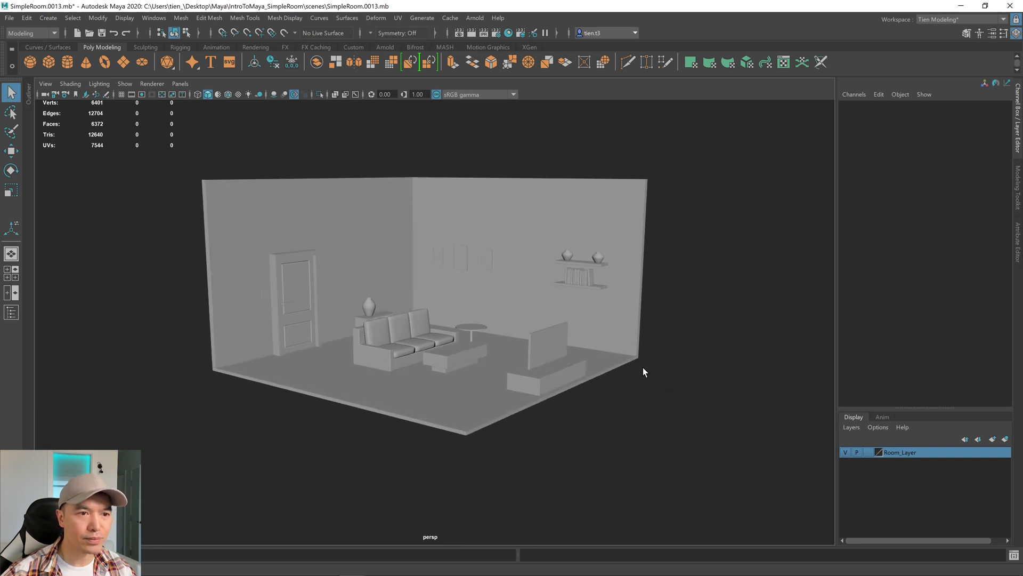
pyautogui.moveTo(623, 353)
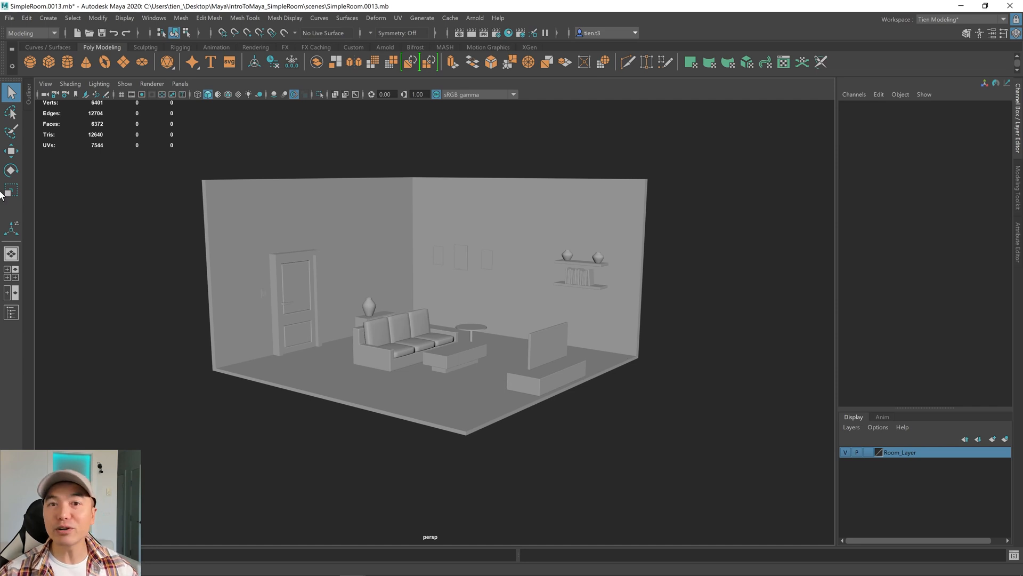
# Step: Increment and save the room scene as SimpleRoom.0014.mb
pyautogui.click(9, 18)
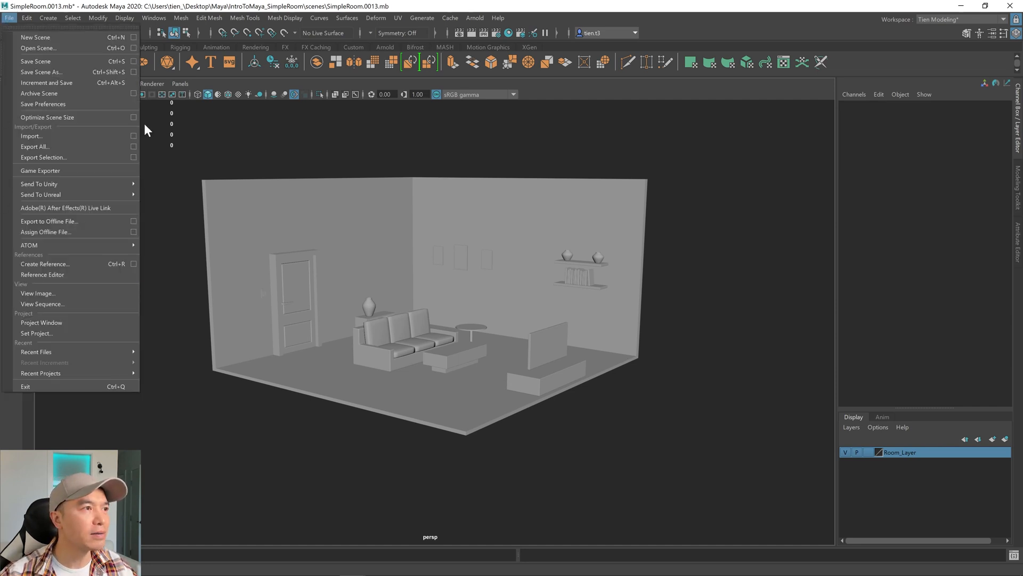
pyautogui.click(47, 82)
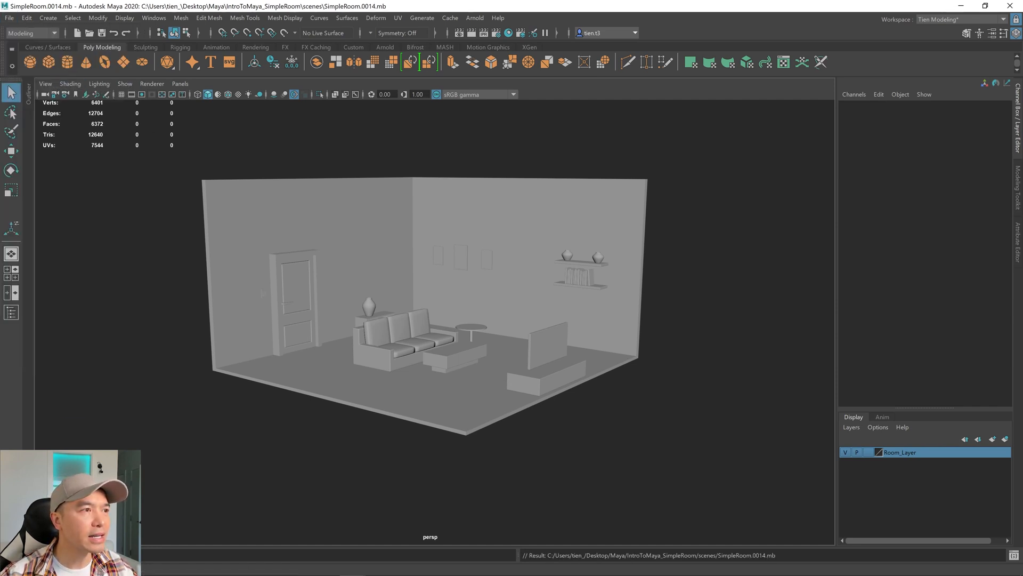